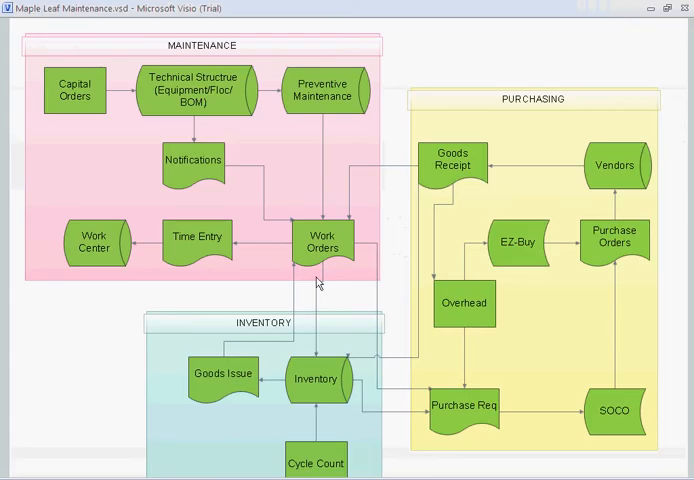
pyautogui.moveTo(175, 95)
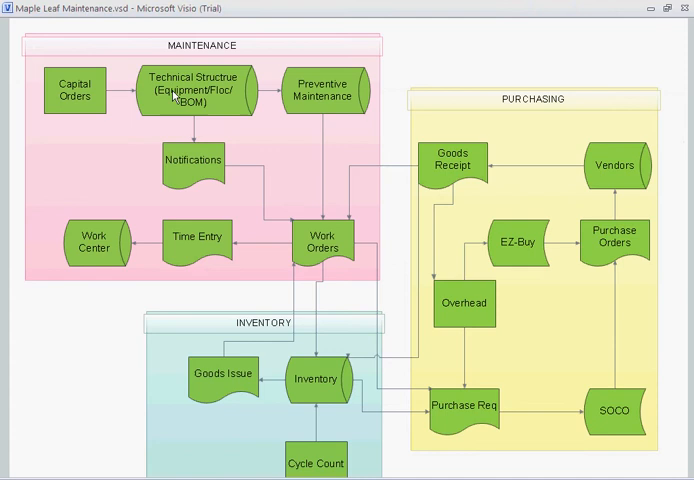
pyautogui.moveTo(336, 135)
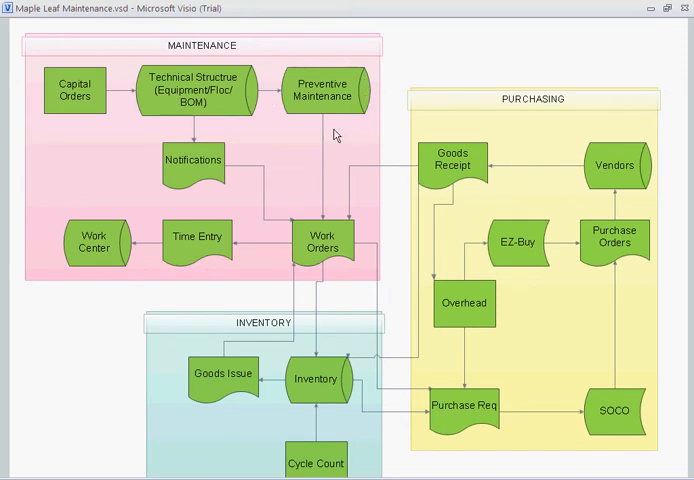
pyautogui.moveTo(322, 77)
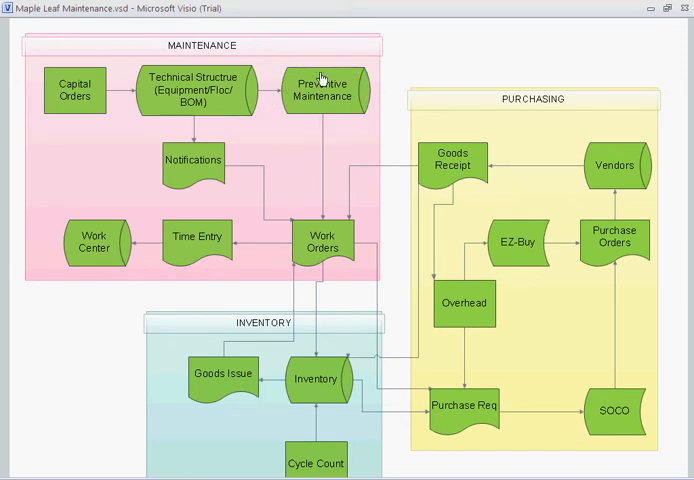
pyautogui.moveTo(155, 170)
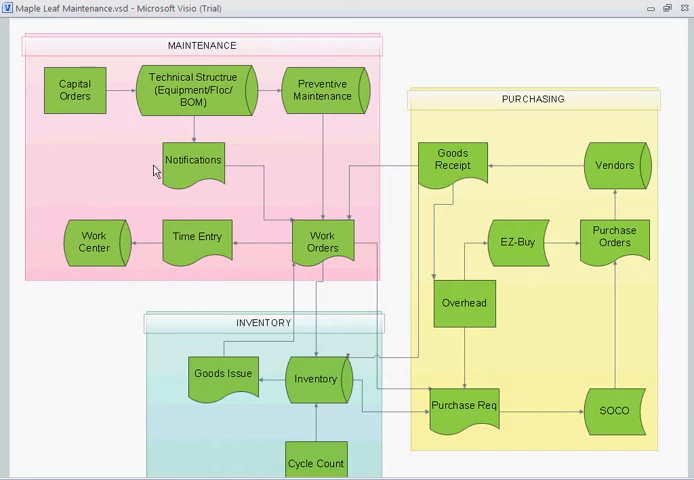
pyautogui.moveTo(383, 209)
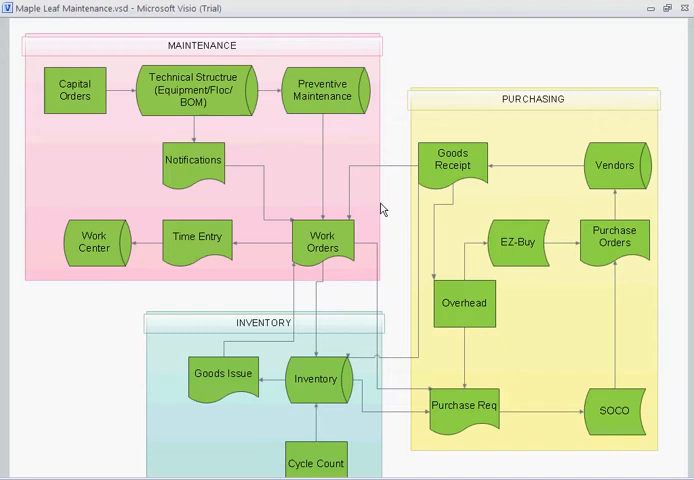
pyautogui.moveTo(286, 106)
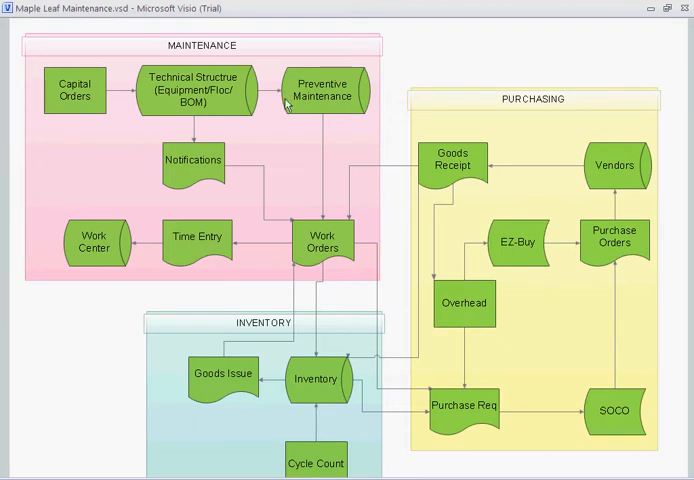
pyautogui.moveTo(145, 72)
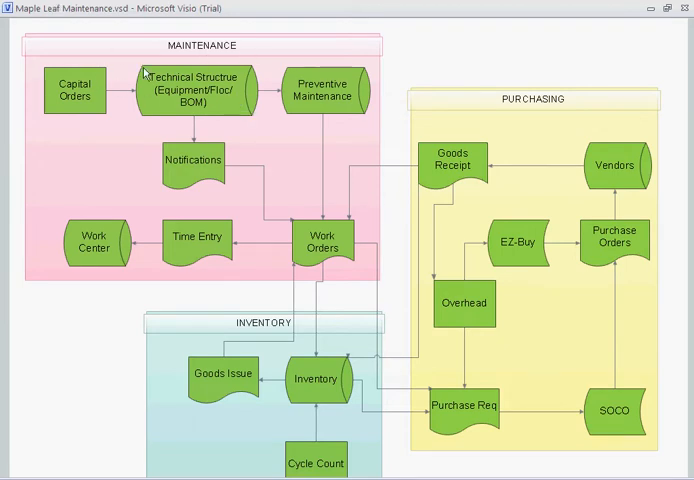
pyautogui.moveTo(127, 113)
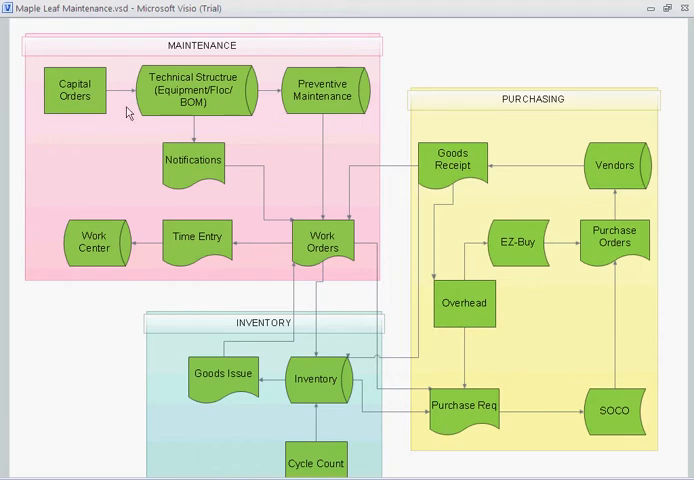
pyautogui.moveTo(322, 160)
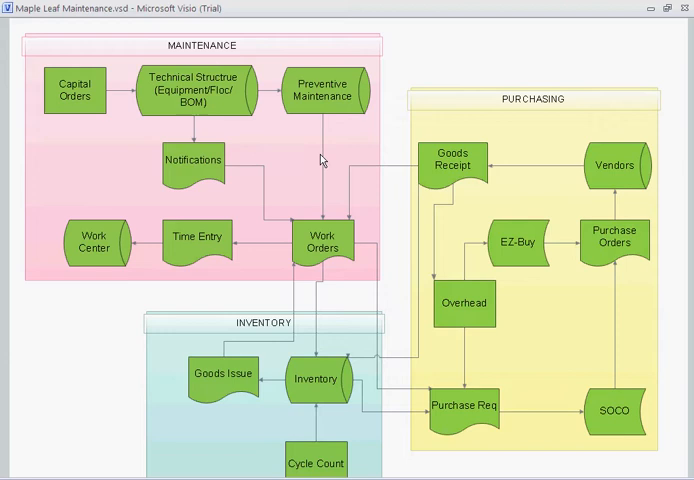
pyautogui.moveTo(201, 191)
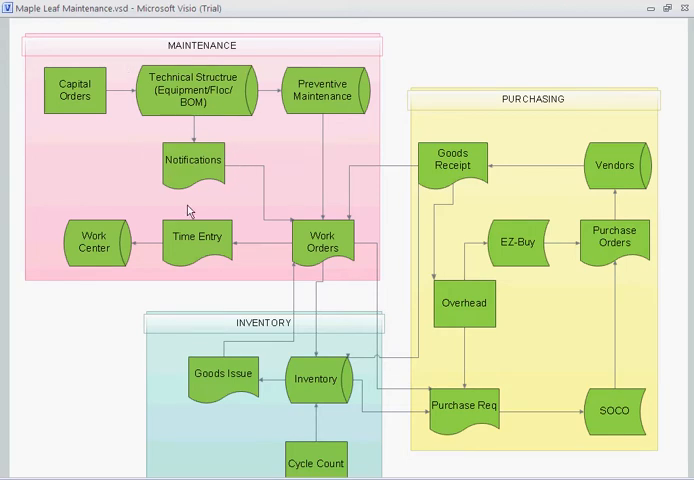
pyautogui.moveTo(172, 150)
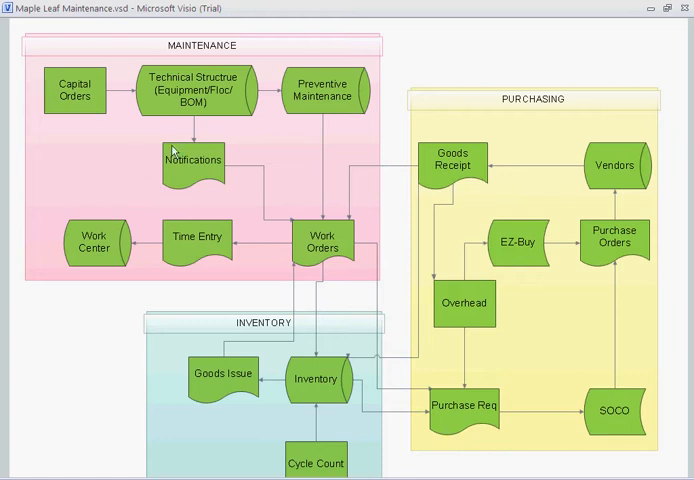
pyautogui.moveTo(238, 174)
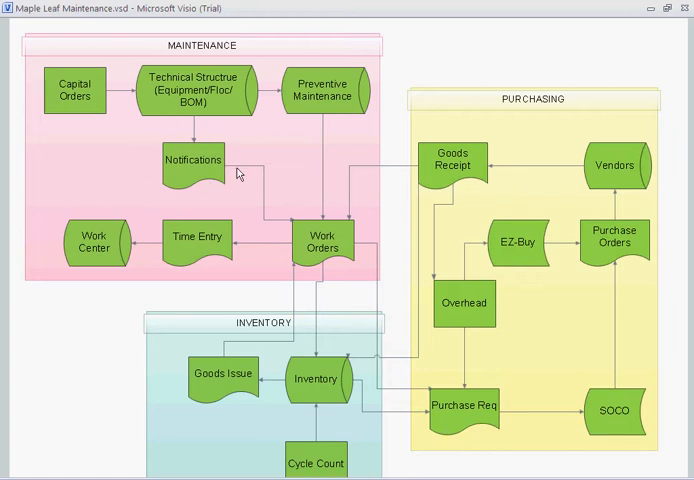
pyautogui.moveTo(219, 202)
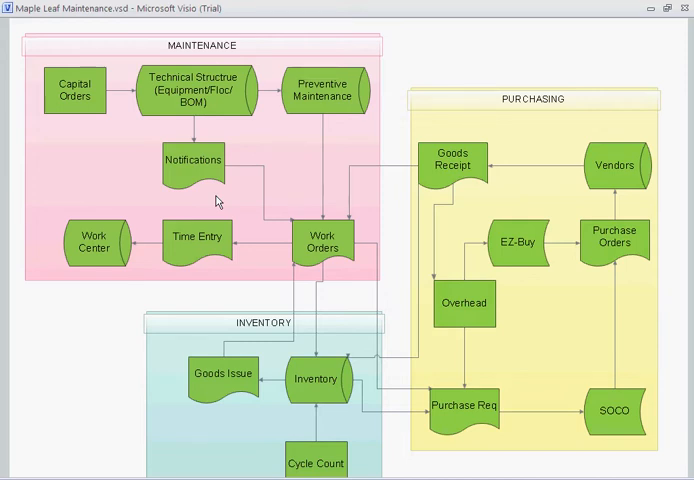
pyautogui.moveTo(343, 245)
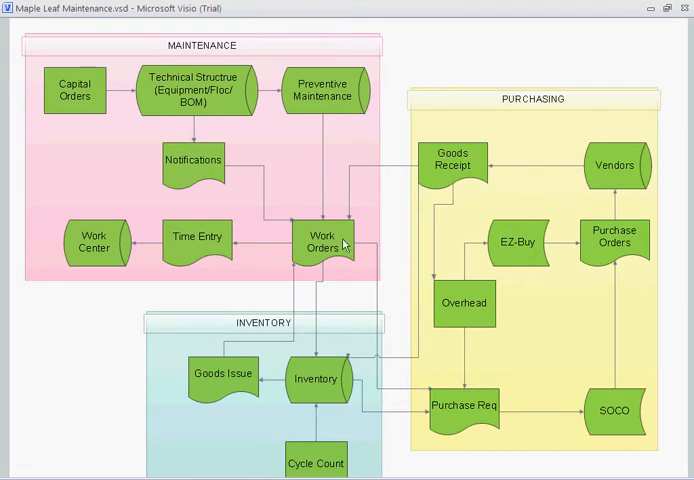
pyautogui.moveTo(340, 246)
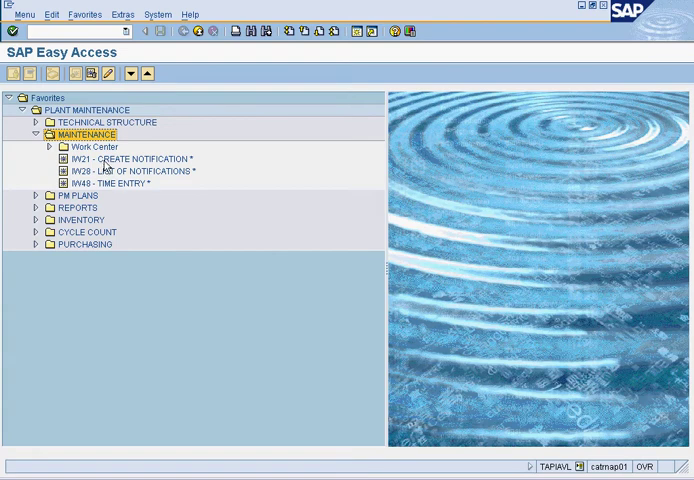
# Step: Browse the Maintenance favourites, toggling Work Center and expanding Technical Structure
pyautogui.click(130, 171)
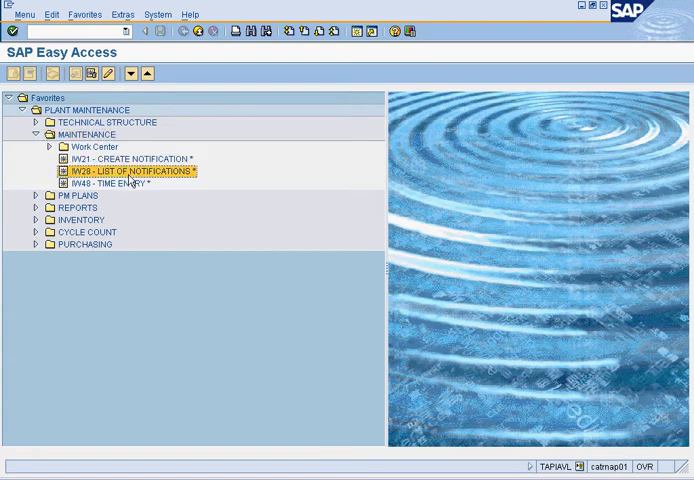
pyautogui.click(130, 158)
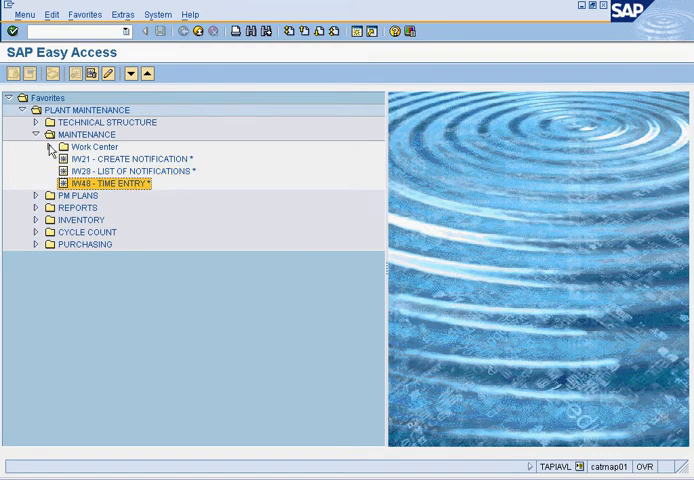
pyautogui.click(49, 147)
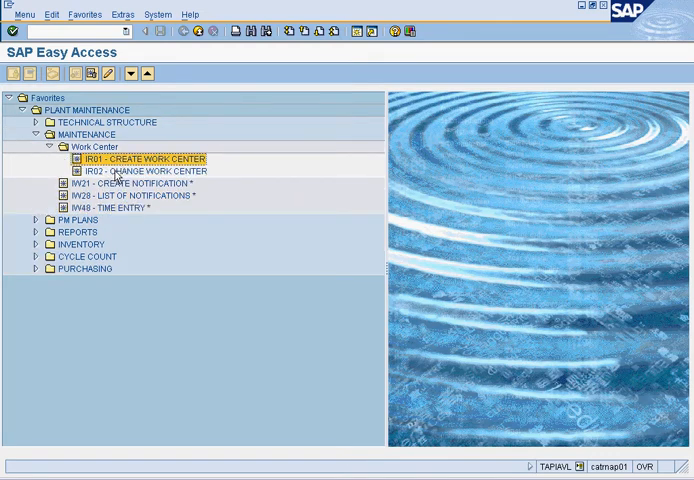
pyautogui.click(40, 146)
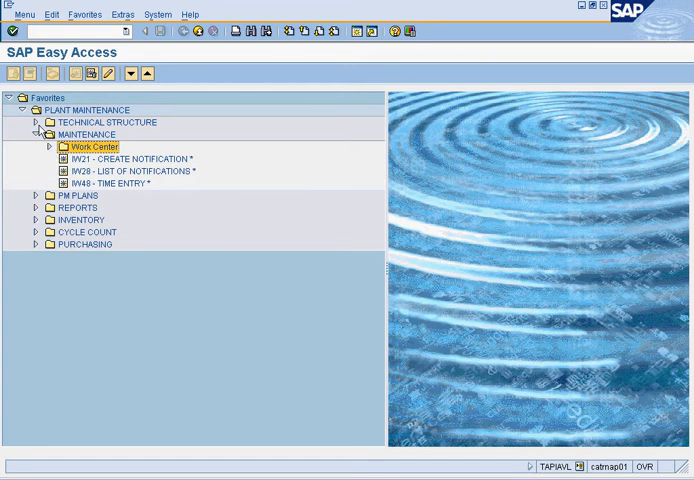
pyautogui.click(35, 122)
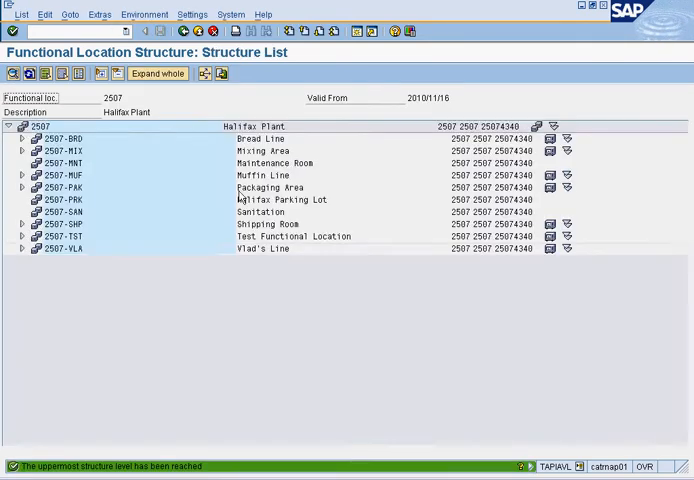
pyautogui.moveTo(93, 161)
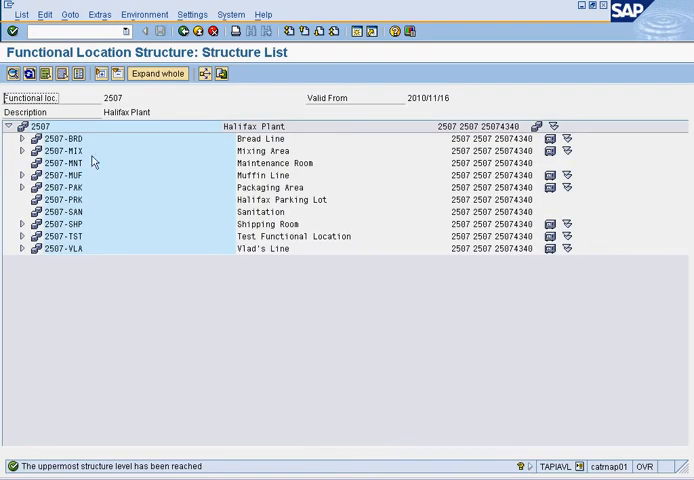
pyautogui.click(20, 138)
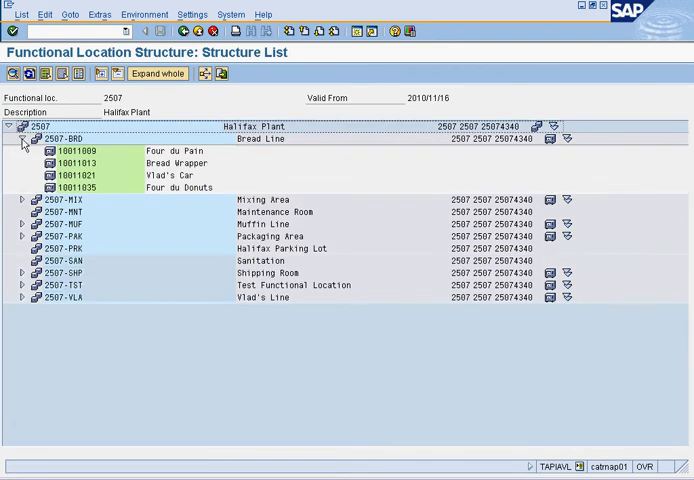
pyautogui.click(22, 139)
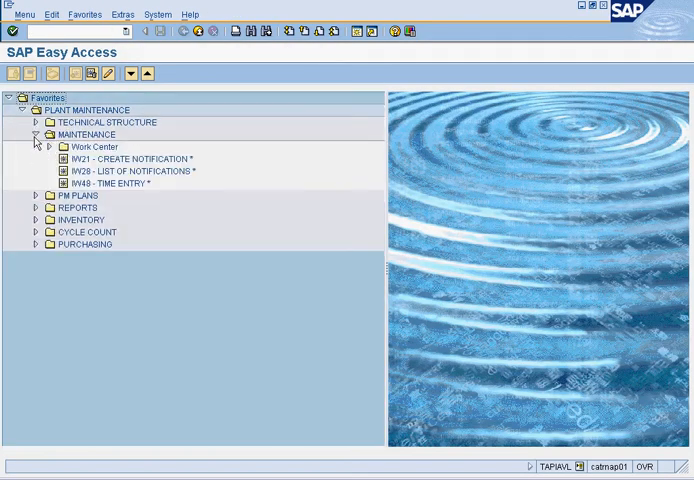
# Step: Start IW21 Create Notification with notification type N1 Corrective Maint
pyautogui.doubleClick(130, 158)
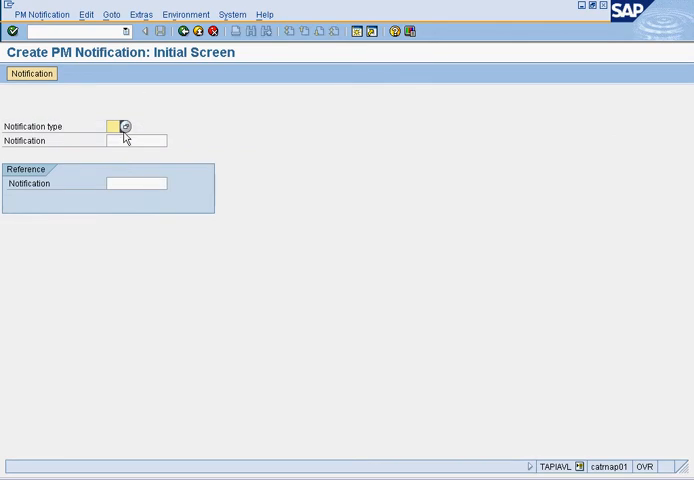
pyautogui.click(122, 126)
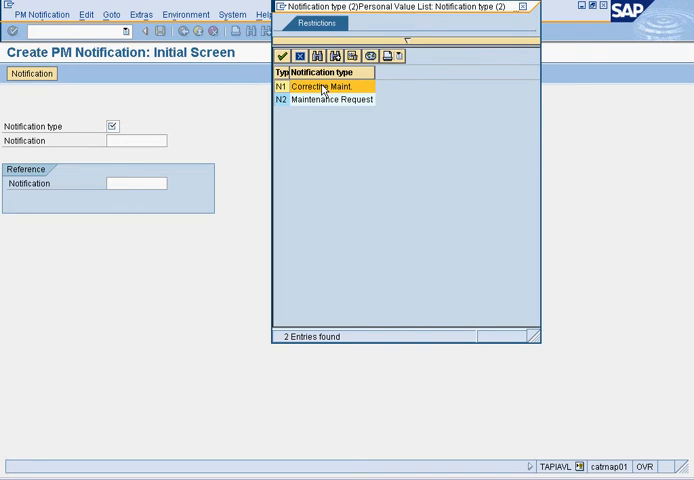
pyautogui.click(323, 99)
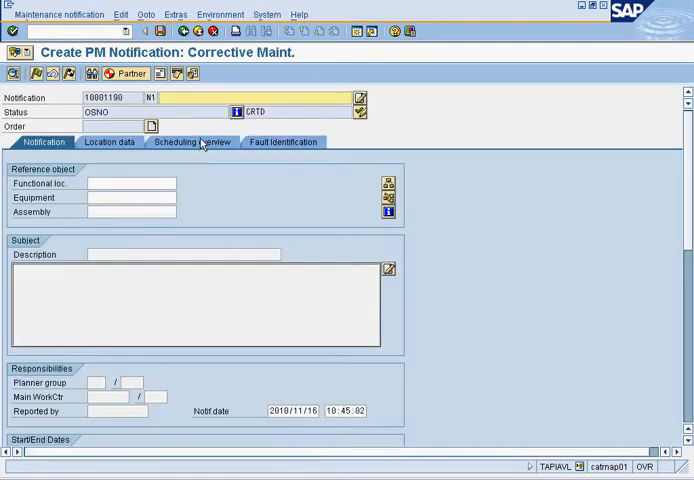
pyautogui.moveTo(197, 128)
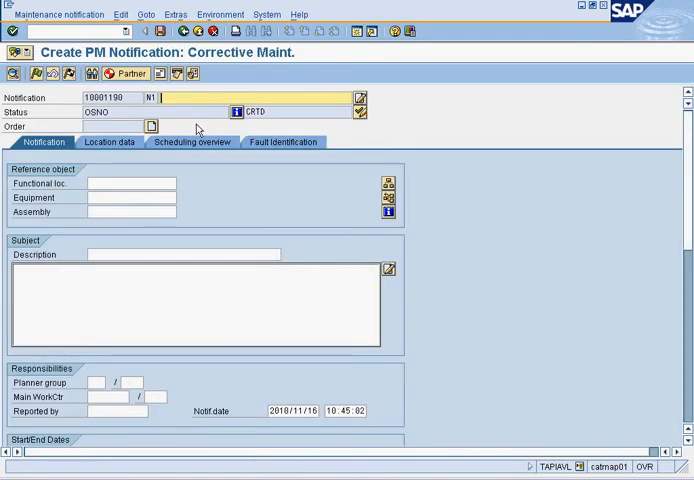
# Step: Title the notification 'Mixer #1 is down' and try an equipment search
pyautogui.write('Mixer #1 is down')
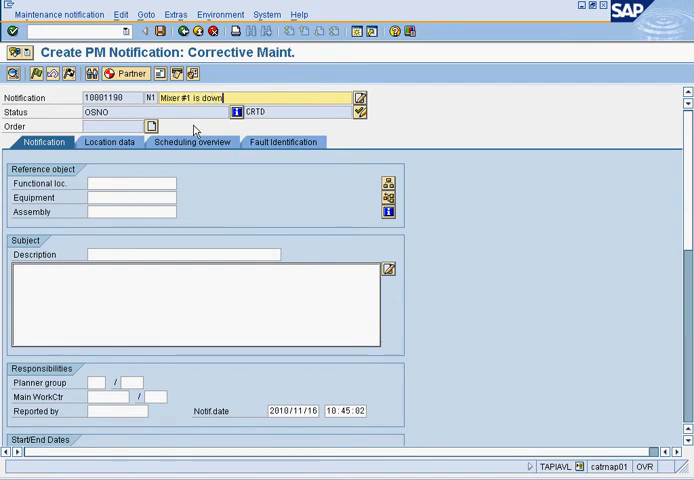
pyautogui.click(132, 197)
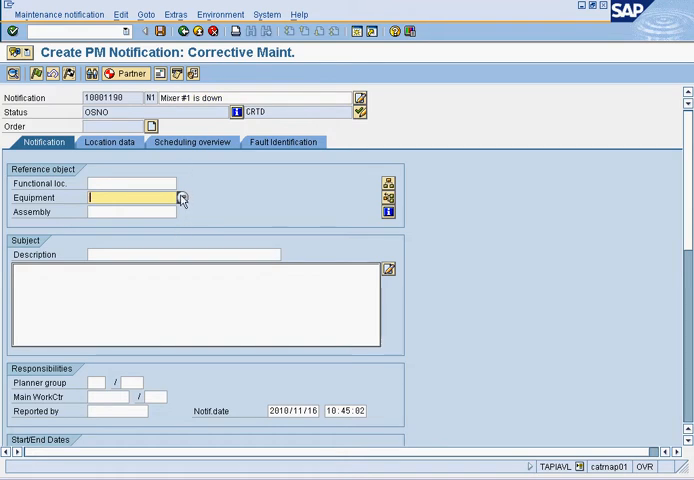
pyautogui.click(130, 183)
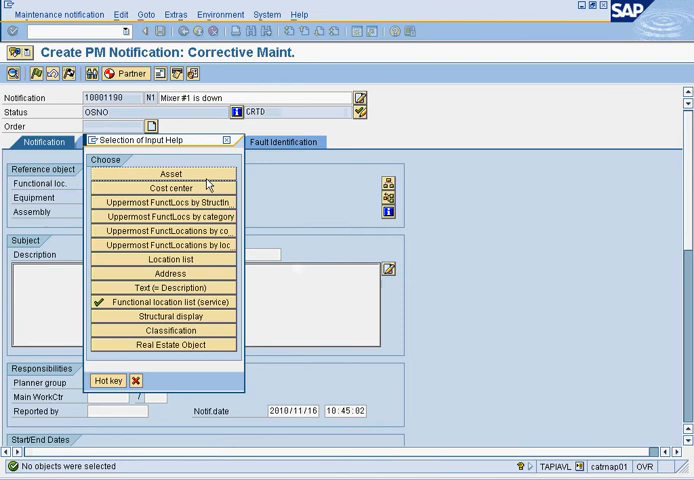
pyautogui.click(169, 173)
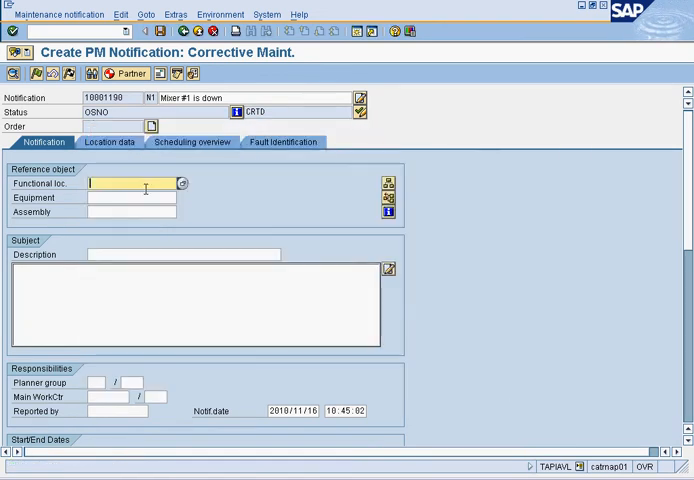
# Step: Find and assign functional location 2507-MIX via the service functional location list
pyautogui.click(181, 183)
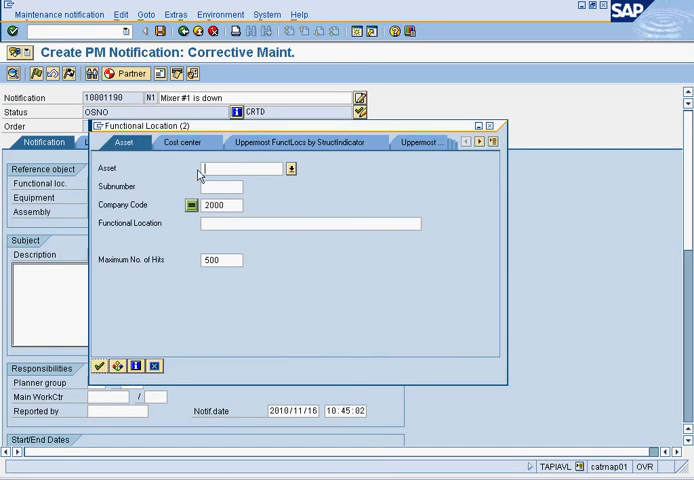
pyautogui.click(484, 143)
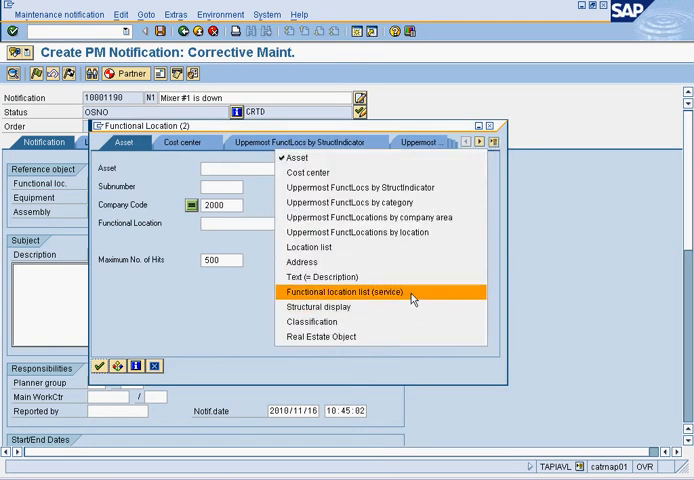
pyautogui.click(346, 291)
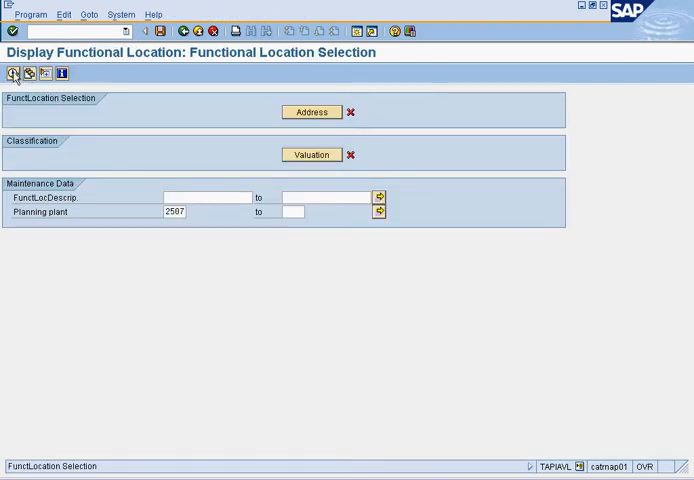
pyautogui.click(13, 73)
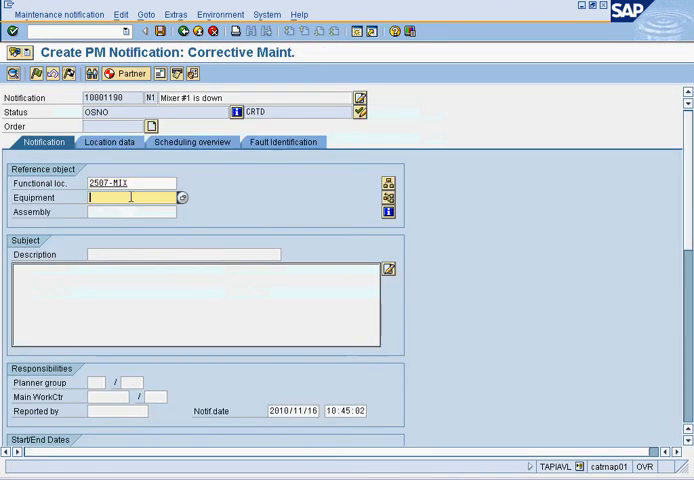
# Step: Enter equipment 10011011 (Mixer #1) and confirm the Object Information popup
pyautogui.click(182, 198)
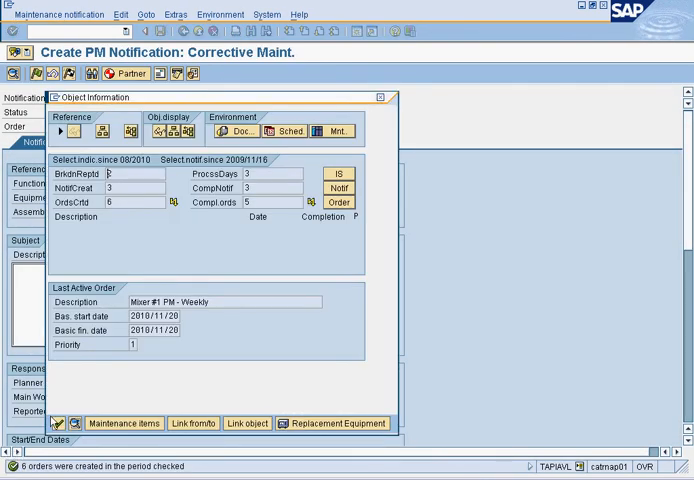
pyautogui.moveTo(198, 280)
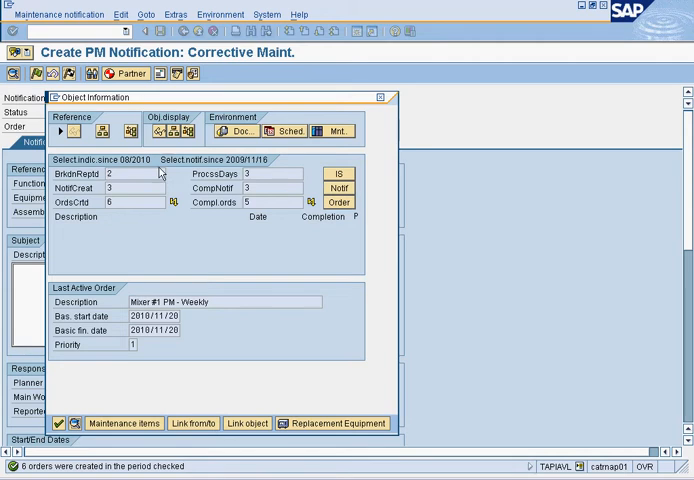
pyautogui.click(130, 174)
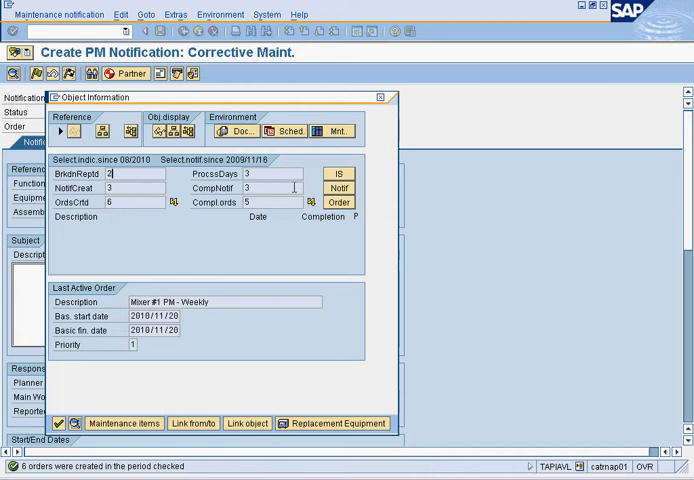
pyautogui.moveTo(210, 322)
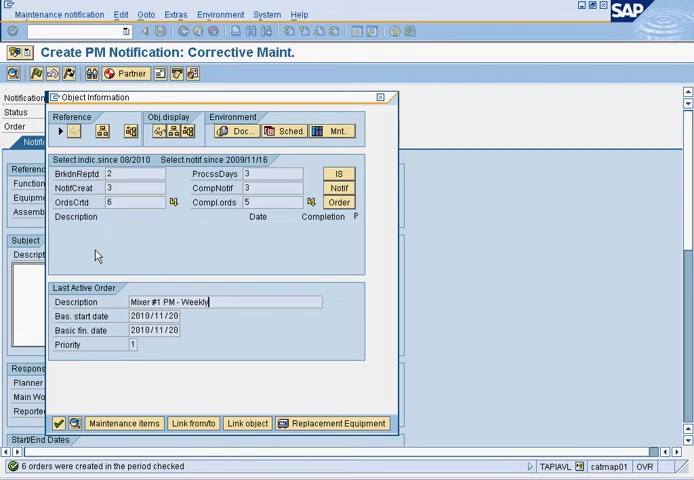
pyautogui.moveTo(95, 265)
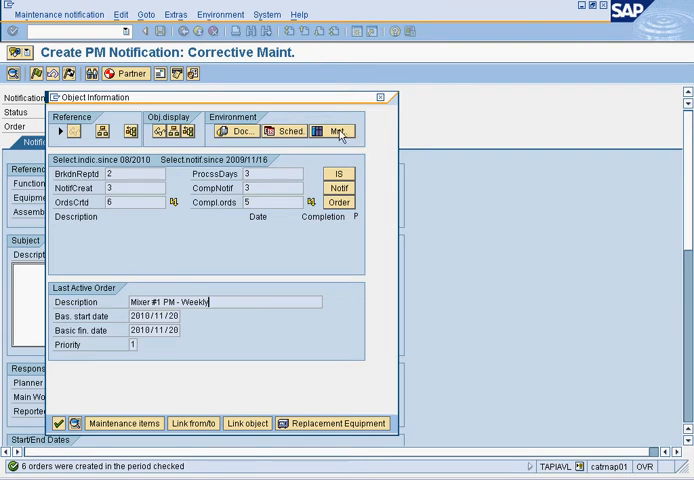
pyautogui.moveTo(292, 138)
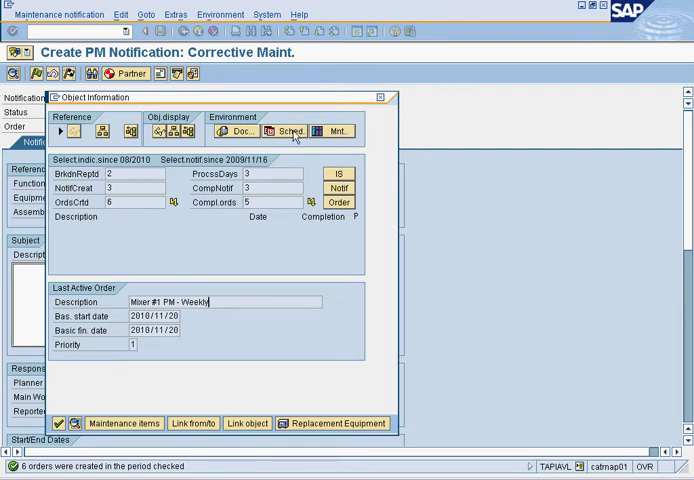
pyautogui.moveTo(294, 235)
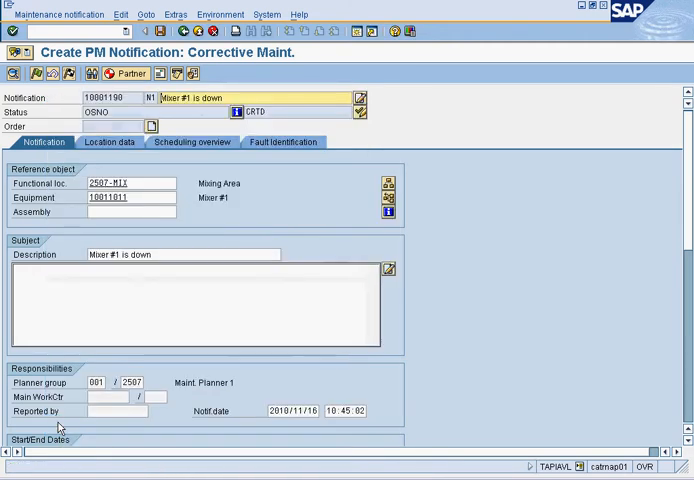
pyautogui.click(105, 397)
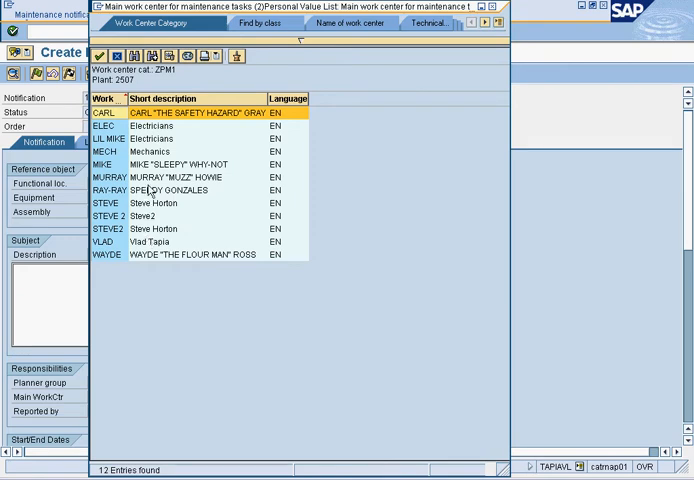
pyautogui.moveTo(153, 235)
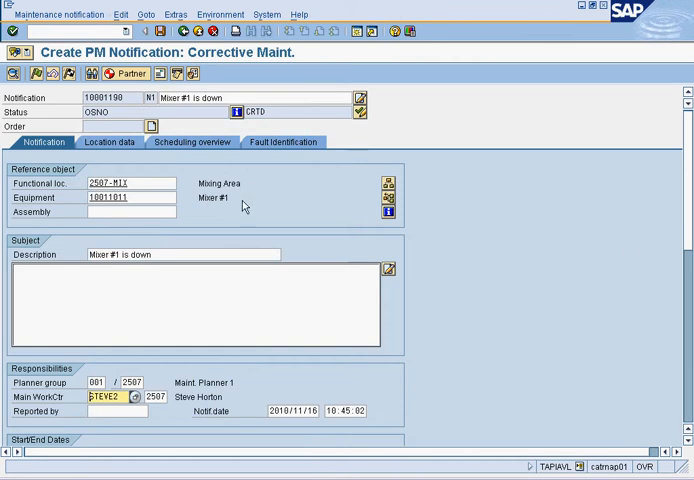
pyautogui.scroll(-3)
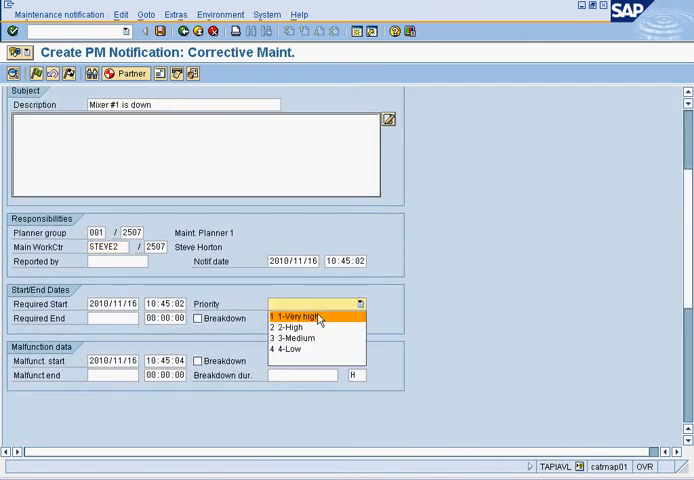
pyautogui.click(300, 308)
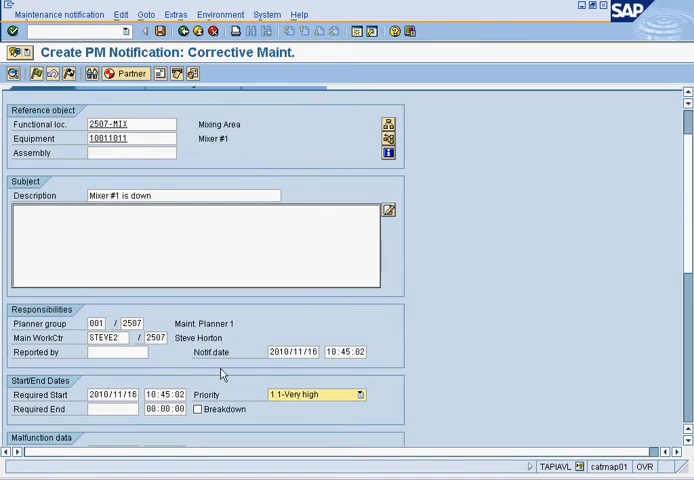
pyautogui.click(202, 410)
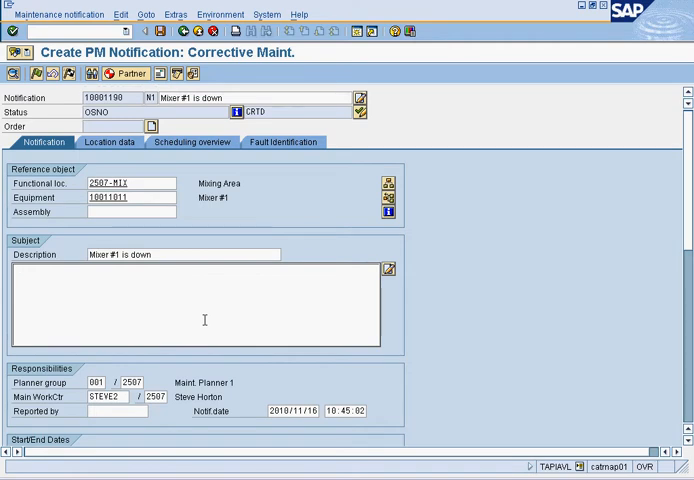
# Step: Describe Mixer #1 not spinning, motors likely out of sync, and save notification 10001190
pyautogui.write('mixer #1')
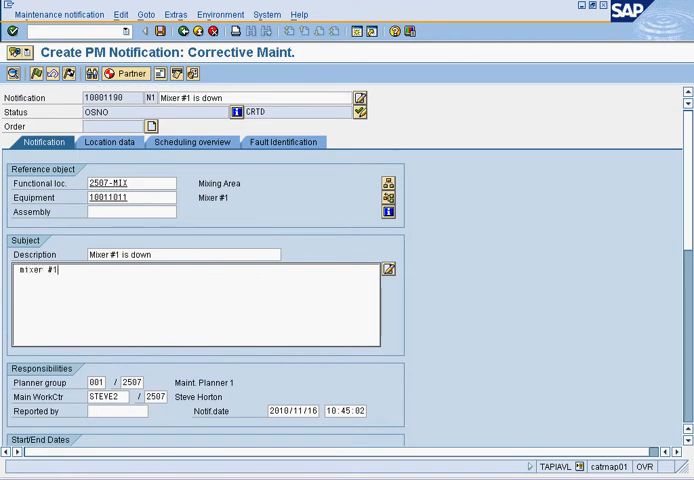
pyautogui.write('is down, not sure what h')
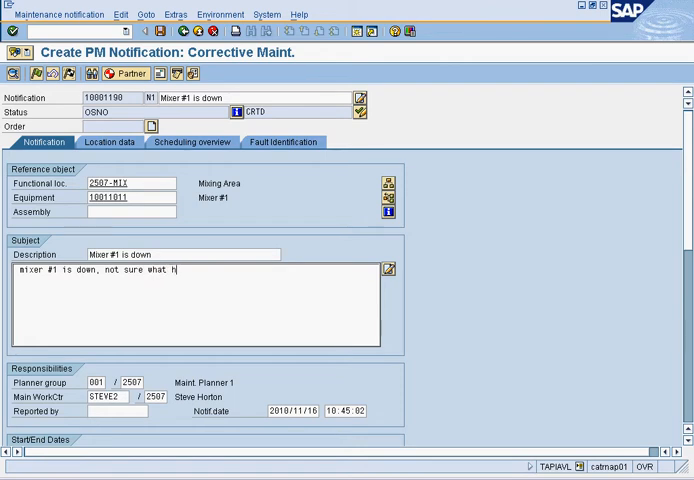
pyautogui.write('appen by')
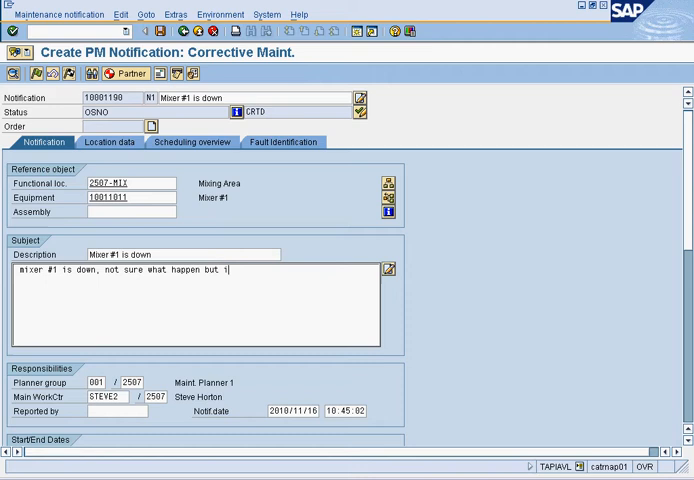
pyautogui.write('t is')
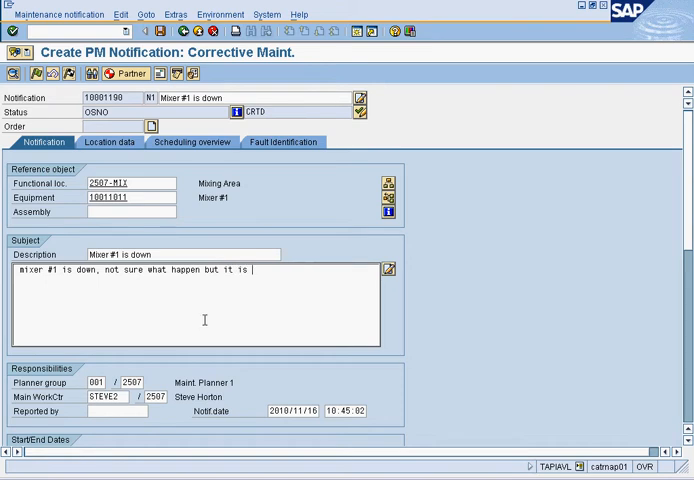
pyautogui.write('spinning too quickly.')
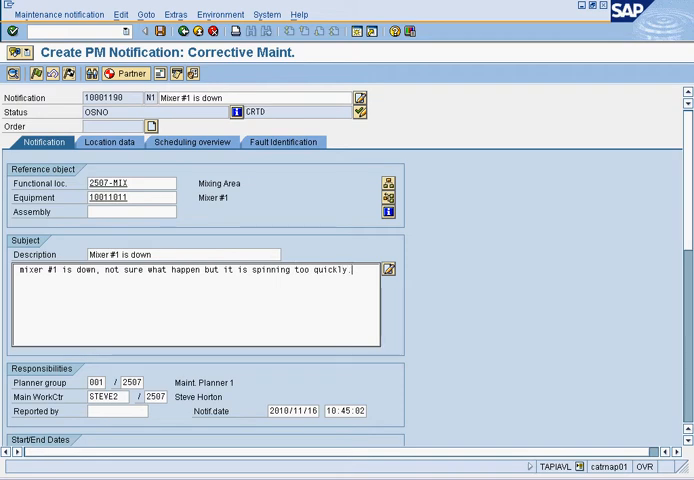
pyautogui.write('Needs to be')
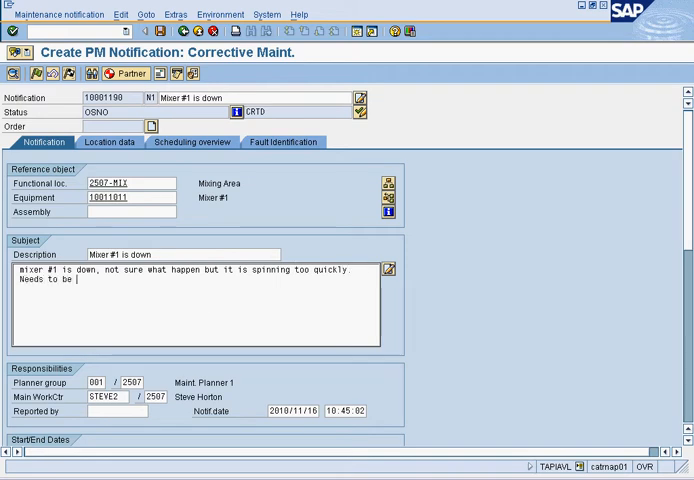
pyautogui.write('looked into')
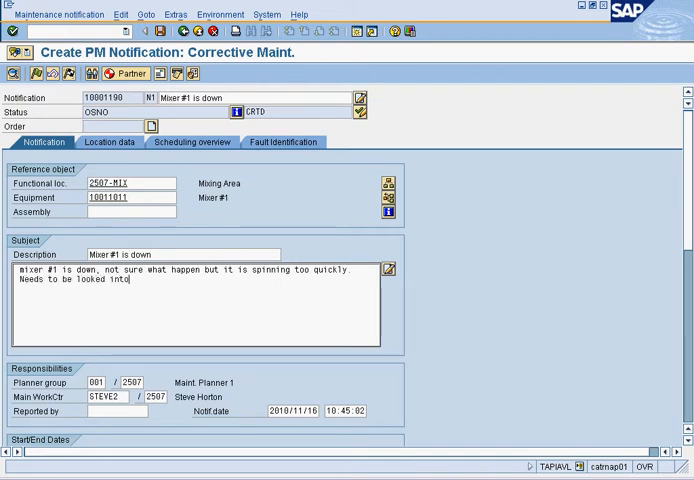
pyautogui.write(', most likely')
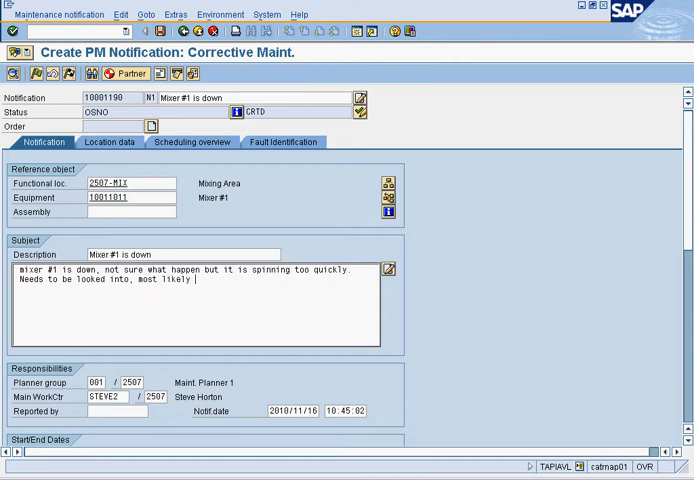
pyautogui.write('motoro is o')
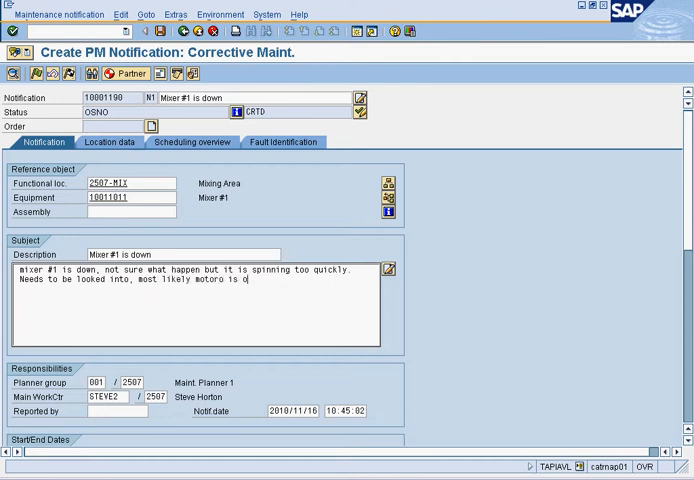
pyautogui.write('ut of sync.')
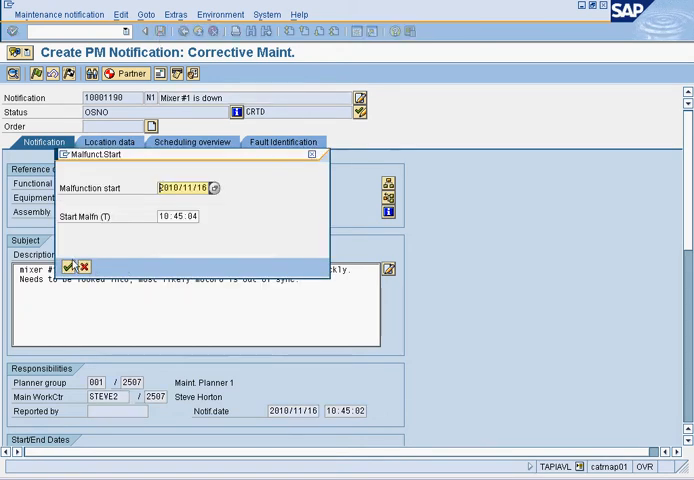
pyautogui.click(68, 266)
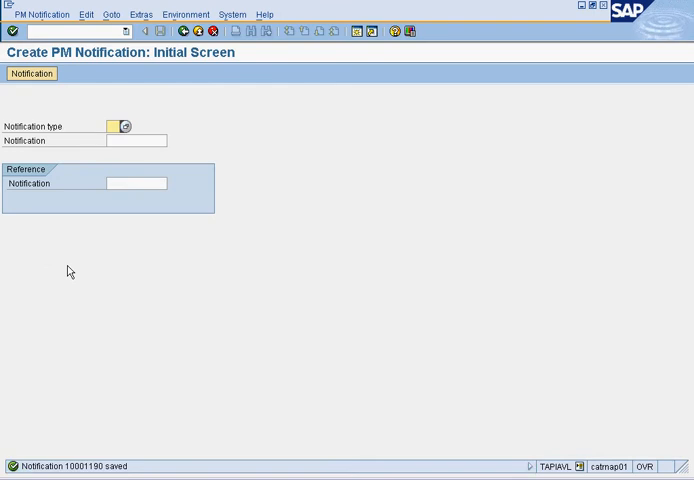
pyautogui.moveTo(114, 212)
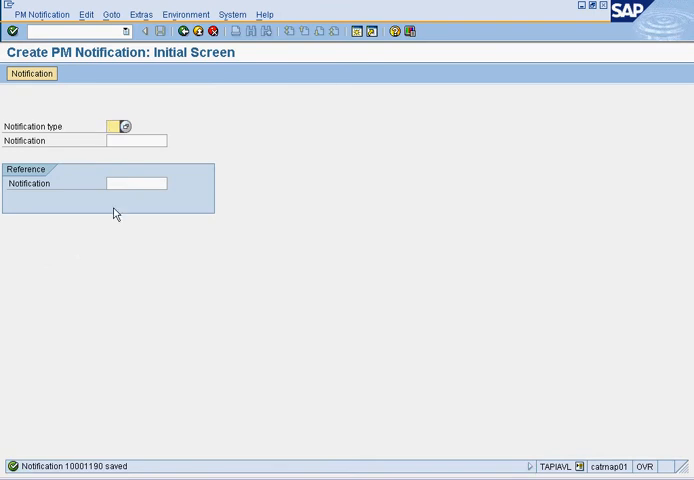
# Step: Draft an N2 request for Water Chiller equipment 10011016 asking someone to look into it
pyautogui.write('n2')
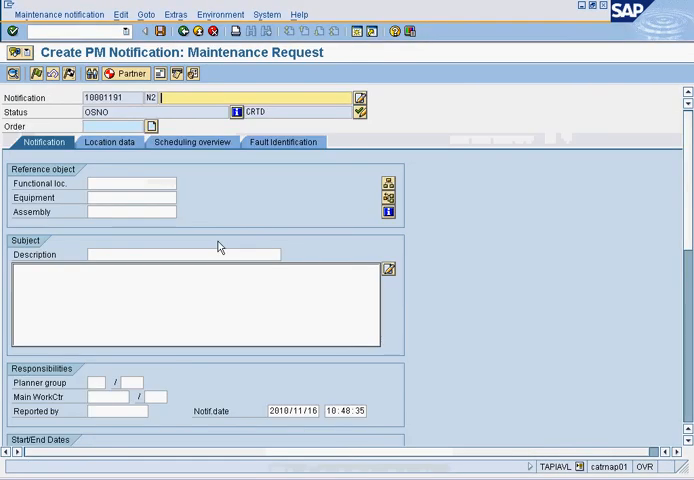
pyautogui.click(135, 197)
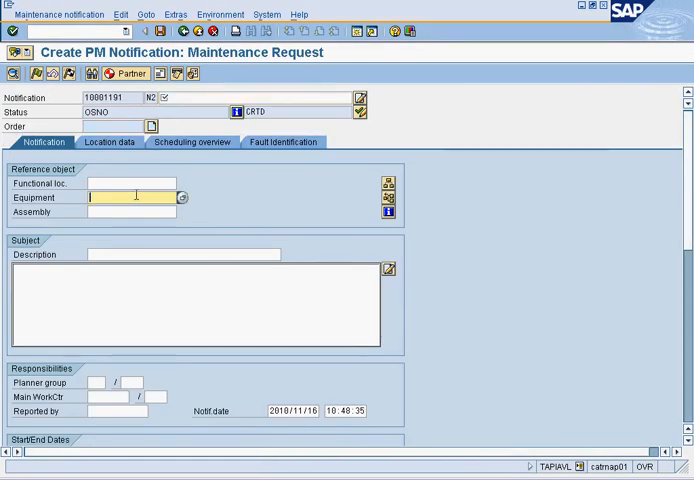
pyautogui.write('10011016')
pyautogui.click(197, 270)
pyautogui.write('water chiller is making a humming sound, when so')
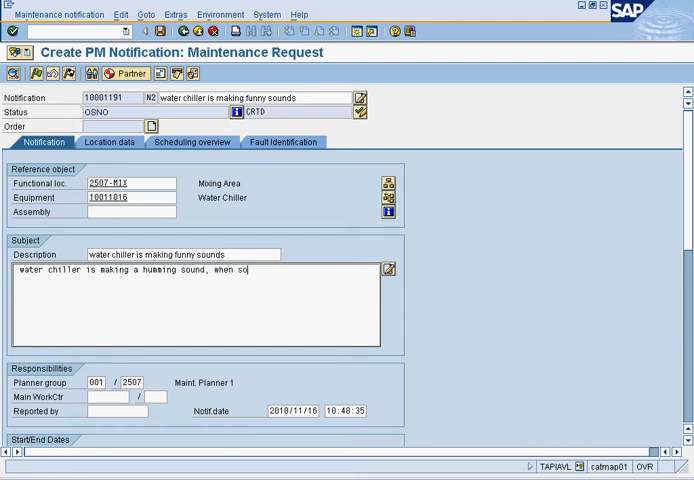
pyautogui.write('eone has time')
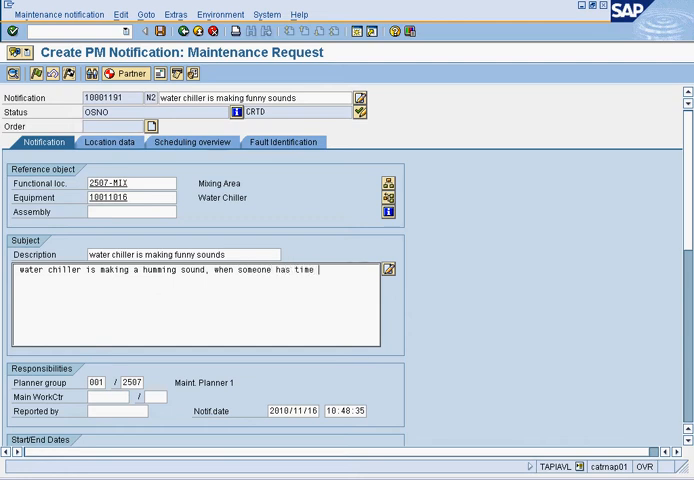
pyautogui.write('please lo')
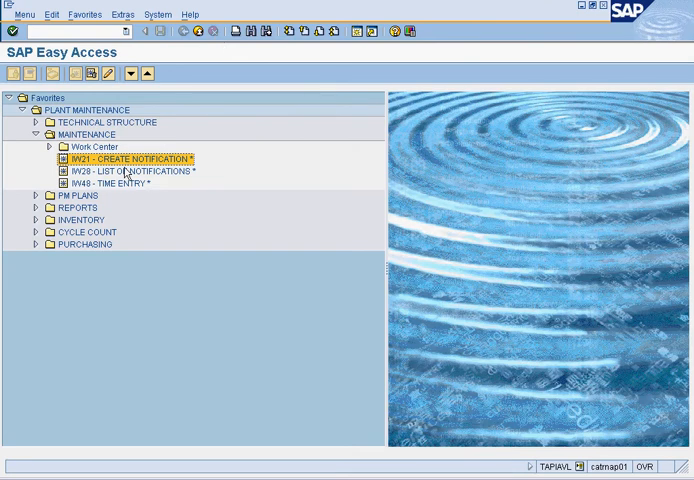
# Step: Open IW28 selections with planning plant 2507 and save variant U_TAPIAVL
pyautogui.click(130, 171)
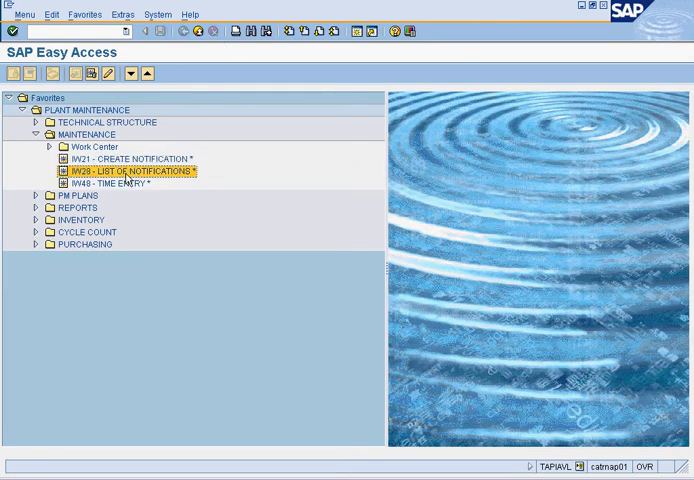
pyautogui.doubleClick(120, 170)
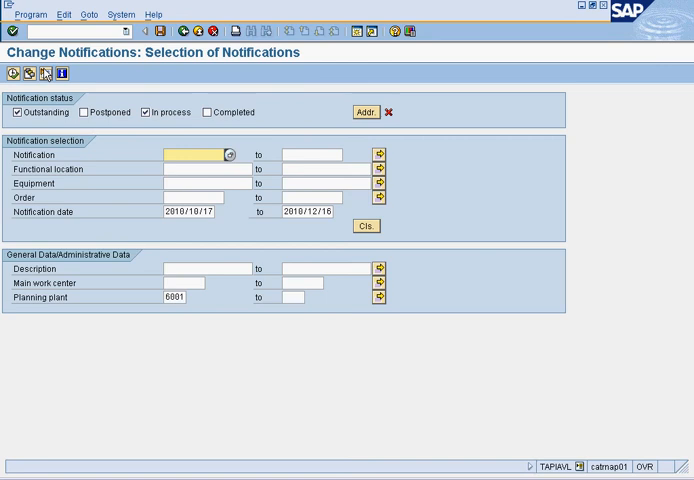
pyautogui.click(47, 73)
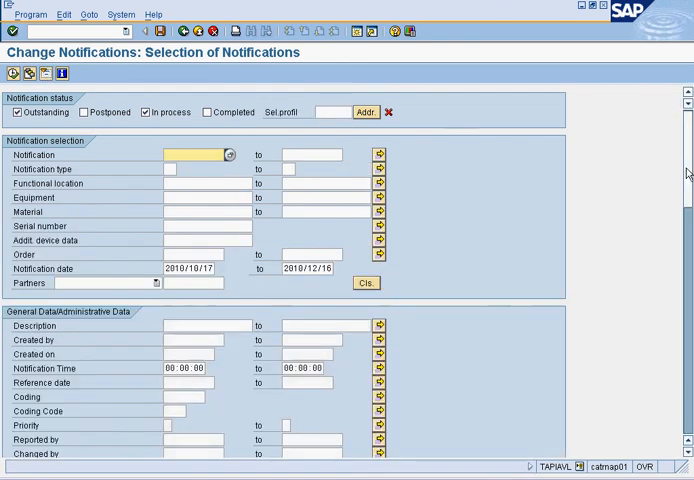
pyautogui.scroll(-3)
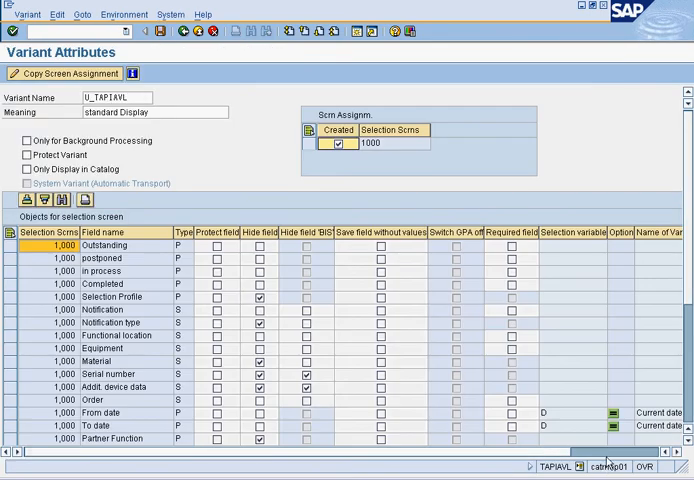
pyautogui.hscroll(3)
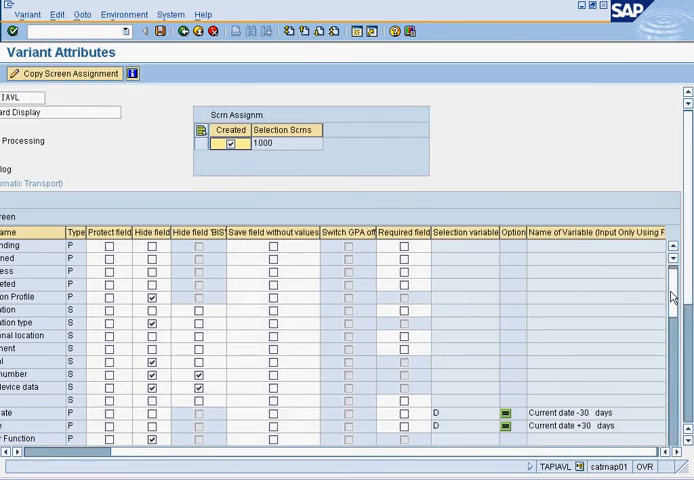
pyautogui.scroll(-3)
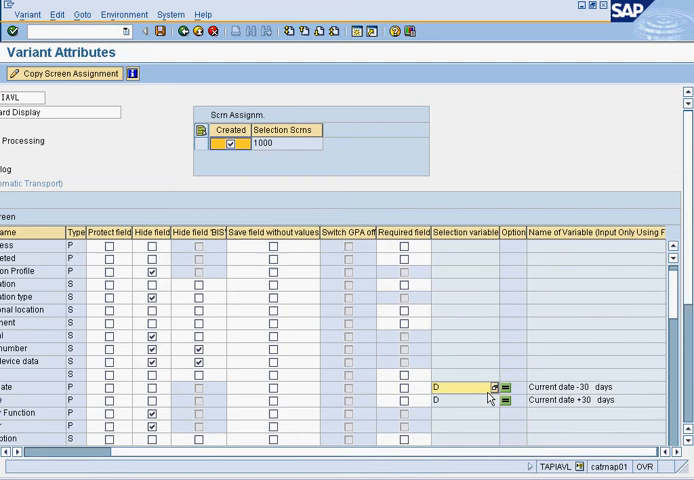
pyautogui.click(489, 389)
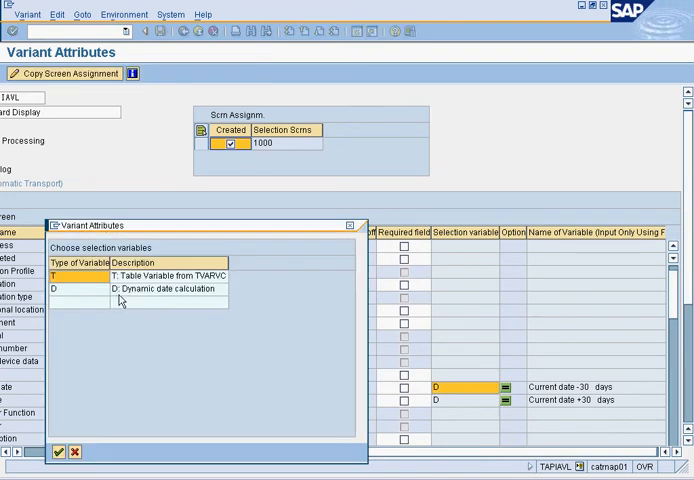
pyautogui.moveTo(393, 298)
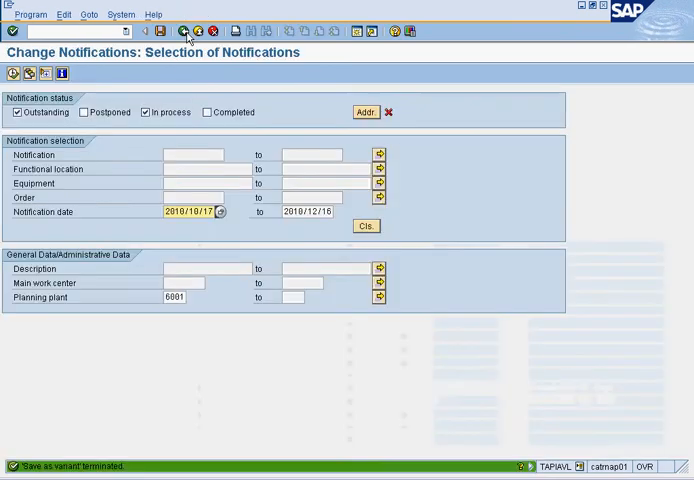
pyautogui.click(180, 297)
pyautogui.write('2507')
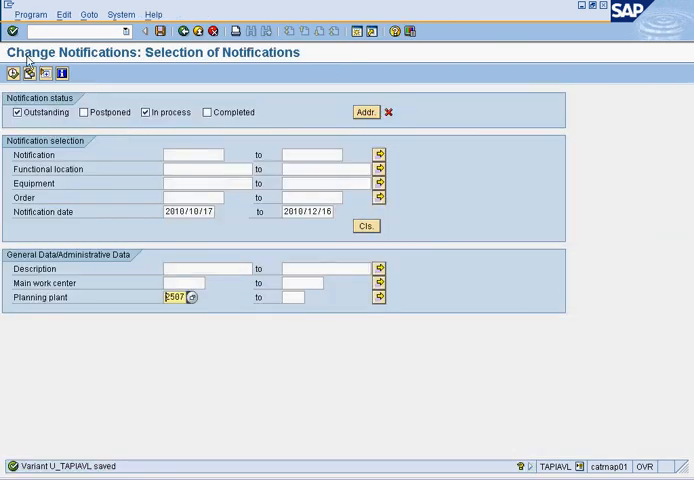
# Step: Run the three-entry notification list and open notification 10001190 'Mixer #1 is down'
pyautogui.click(8, 73)
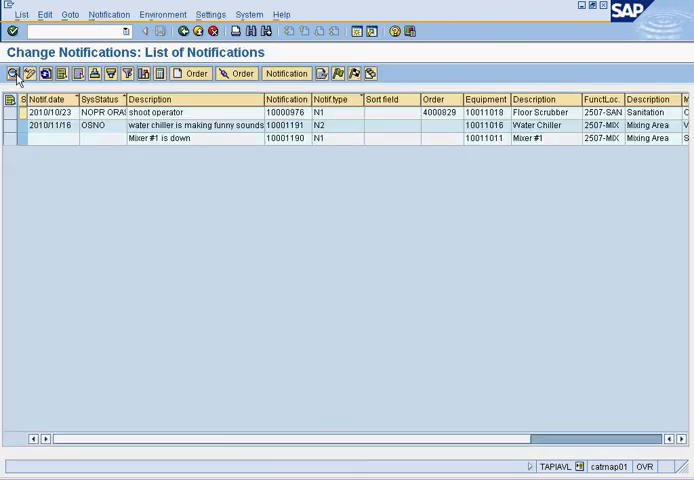
pyautogui.moveTo(185, 209)
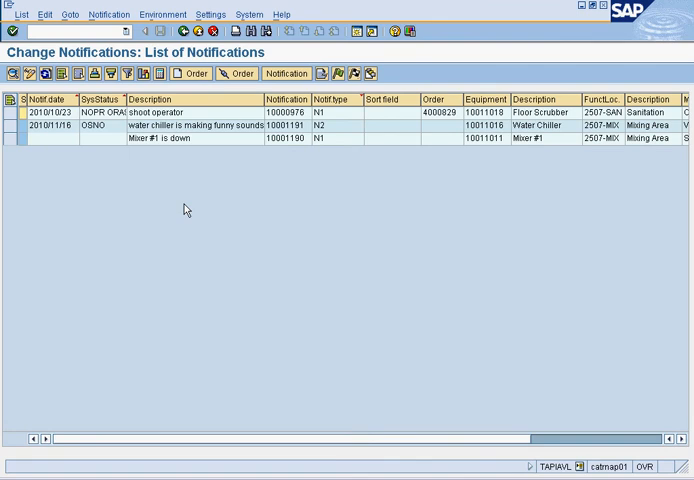
pyautogui.moveTo(177, 187)
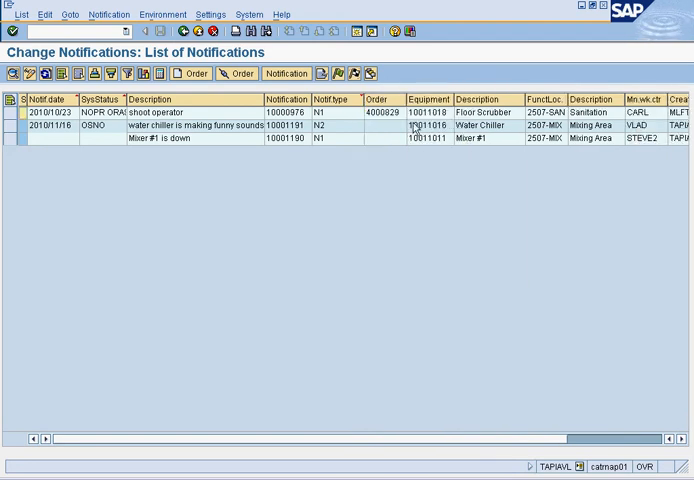
pyautogui.moveTo(80, 193)
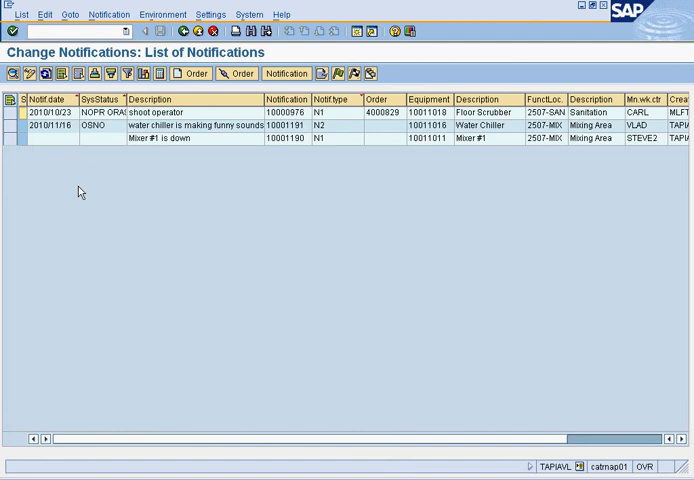
pyautogui.click(9, 138)
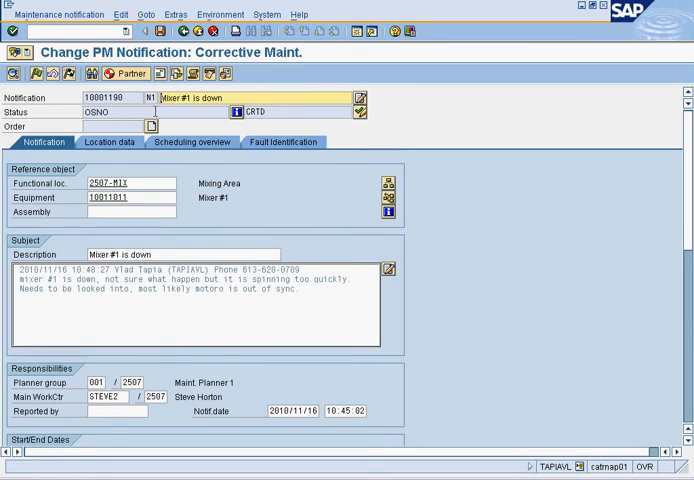
# Step: Create order 4000913 from the notification with maintenance activity type REP
pyautogui.click(152, 124)
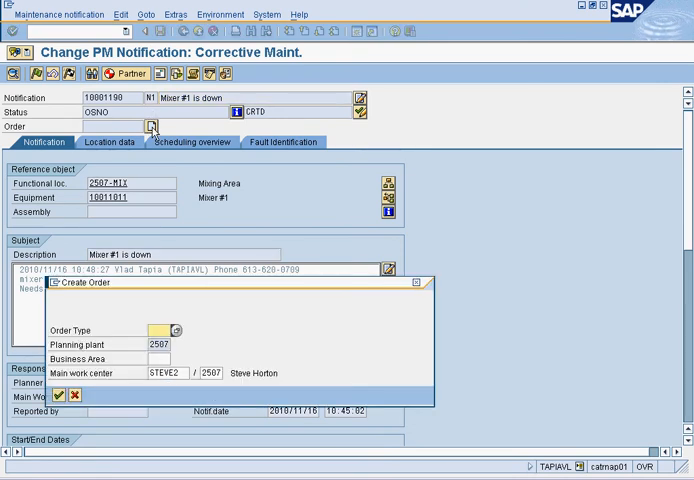
pyautogui.click(175, 331)
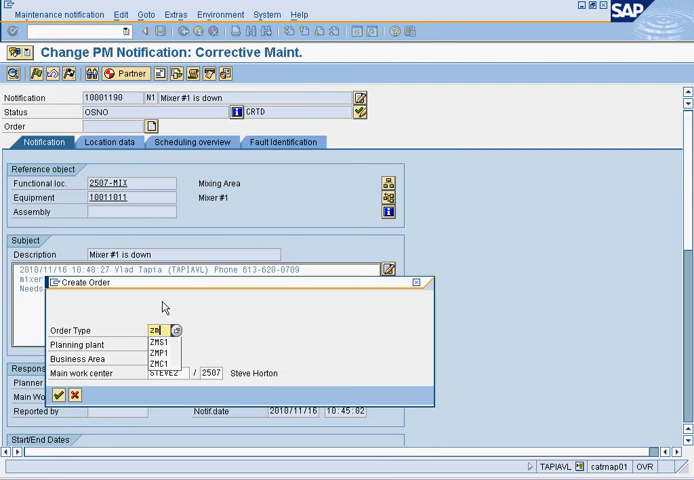
pyautogui.click(59, 395)
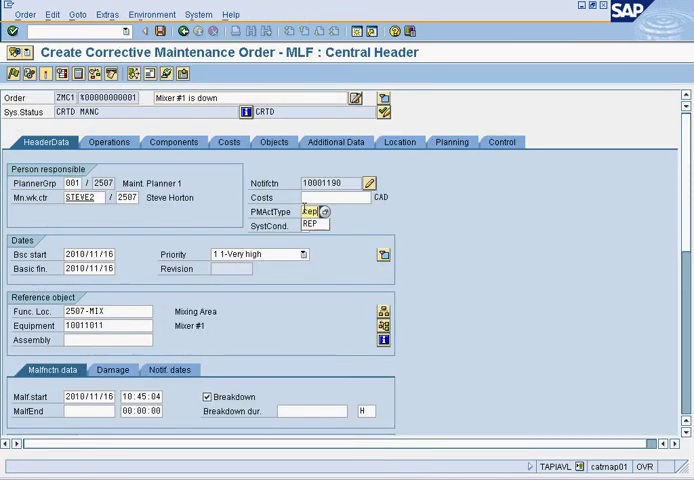
pyautogui.click(311, 224)
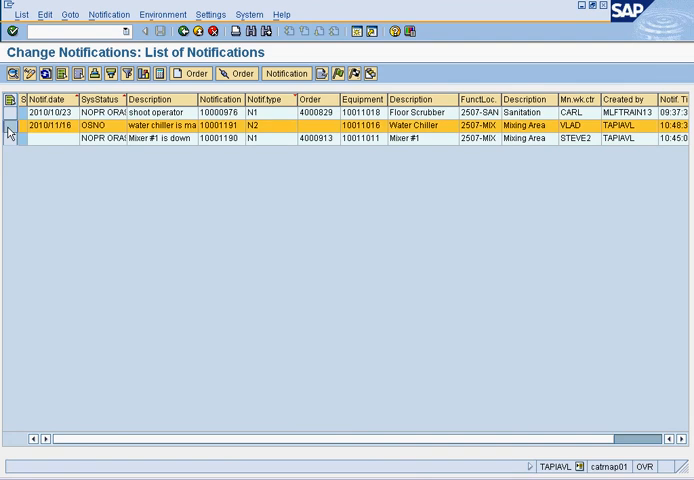
# Step: Create order 4000914 from the water chiller notification with activity type MOD and save it
pyautogui.doubleClick(150, 128)
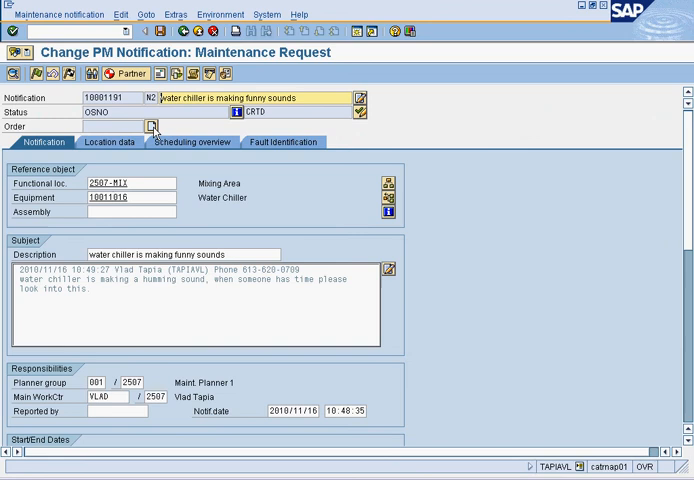
pyautogui.click(152, 124)
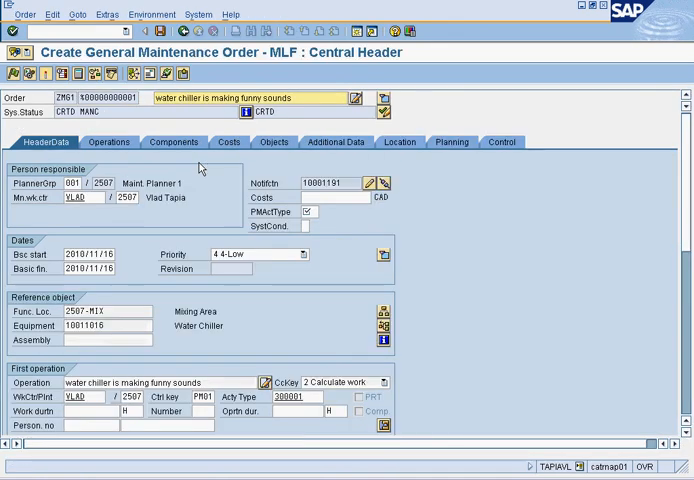
pyautogui.click(307, 211)
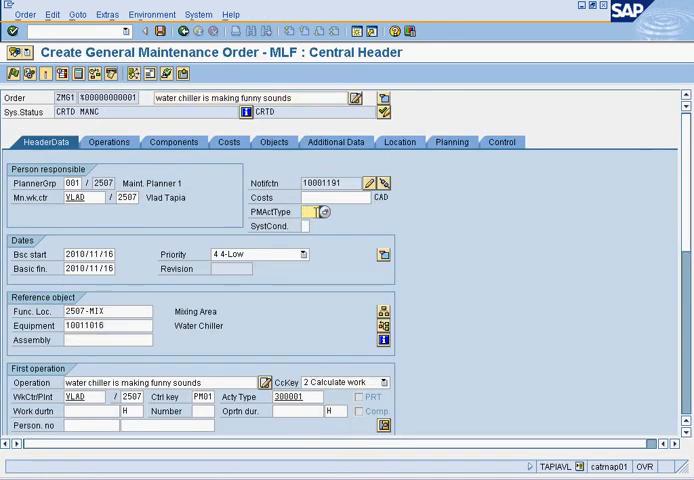
pyautogui.click(316, 212)
pyautogui.write('MOD')
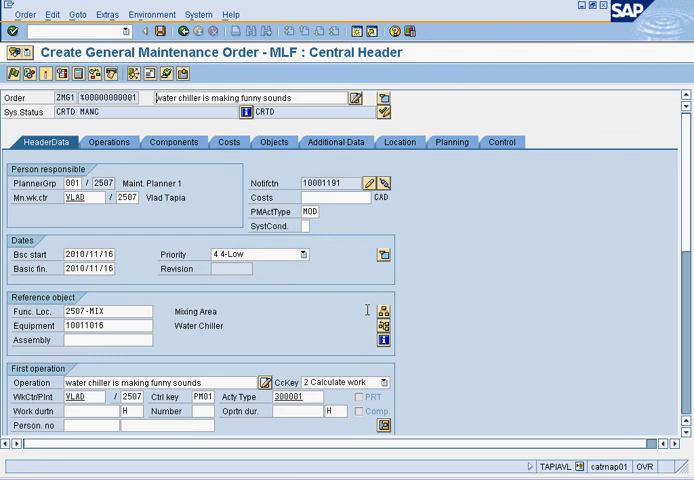
pyautogui.click(158, 31)
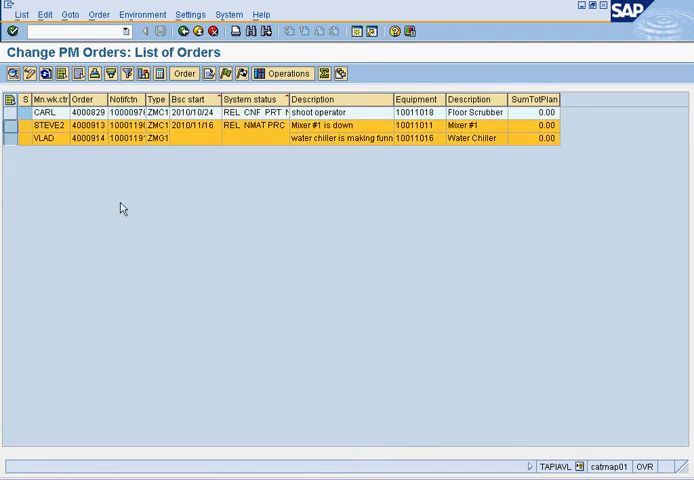
# Step: Release orders 4000913 and 4000914 in IW38 and answer the Order Completion prompt
pyautogui.click(10, 127)
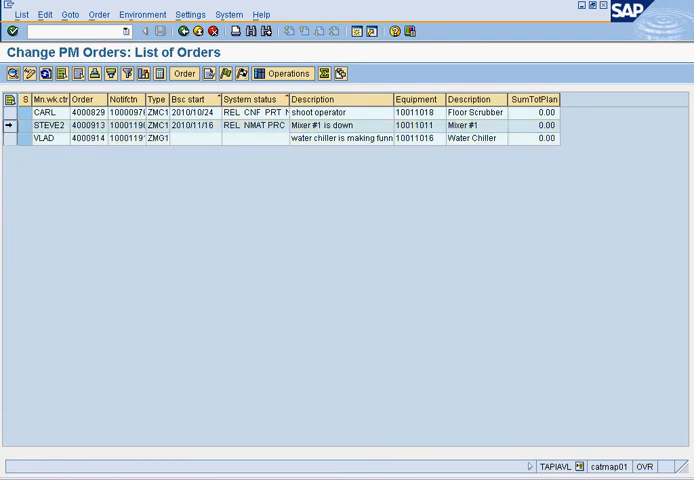
pyautogui.click(10, 125)
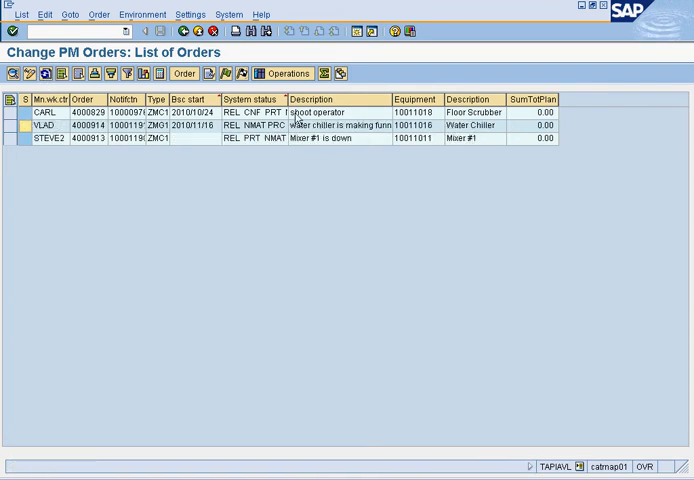
pyautogui.moveTo(9, 159)
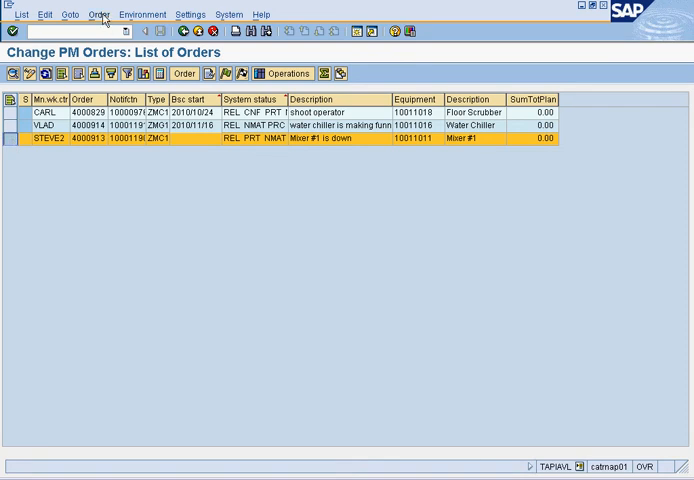
pyautogui.click(97, 14)
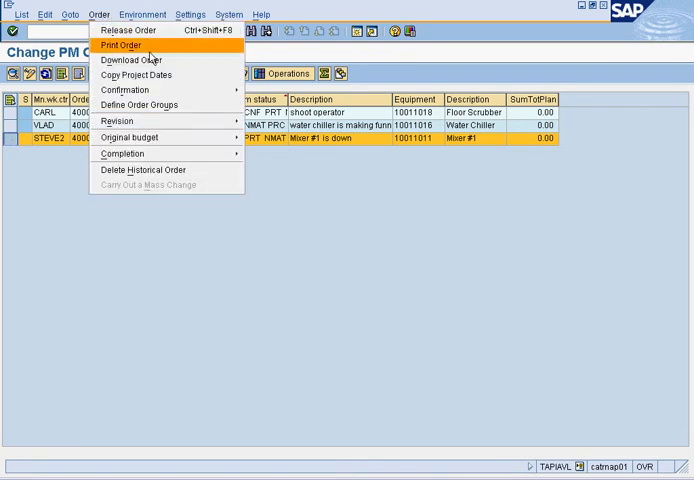
pyautogui.moveTo(124, 89)
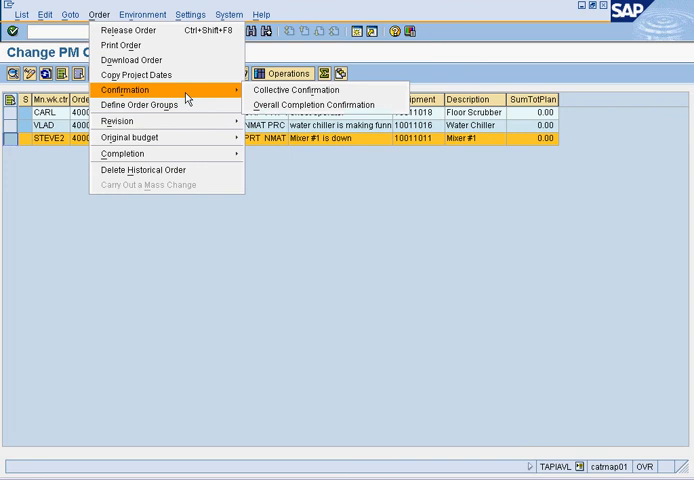
pyautogui.click(291, 89)
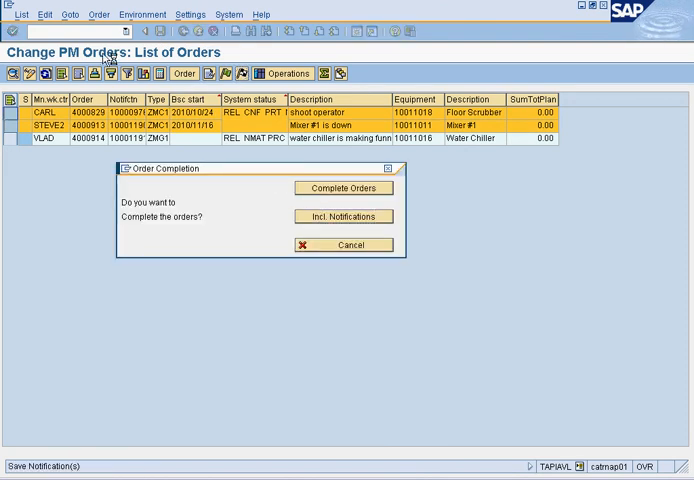
pyautogui.click(342, 188)
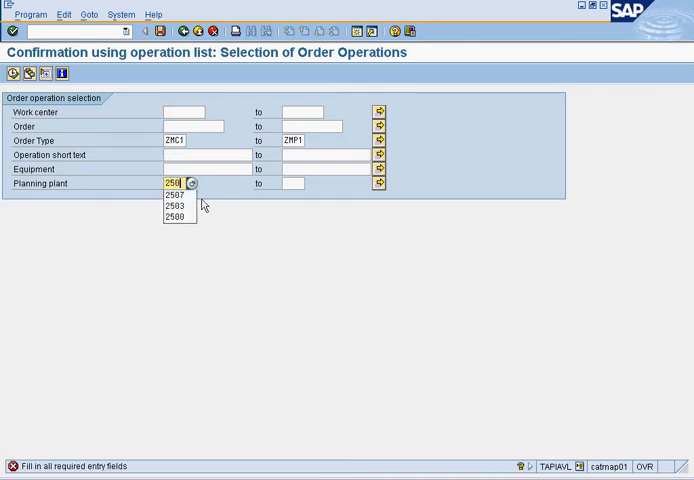
# Step: List plant 2507 operations and save a final confirmation for order 4000914 operation 0010
pyautogui.click(172, 194)
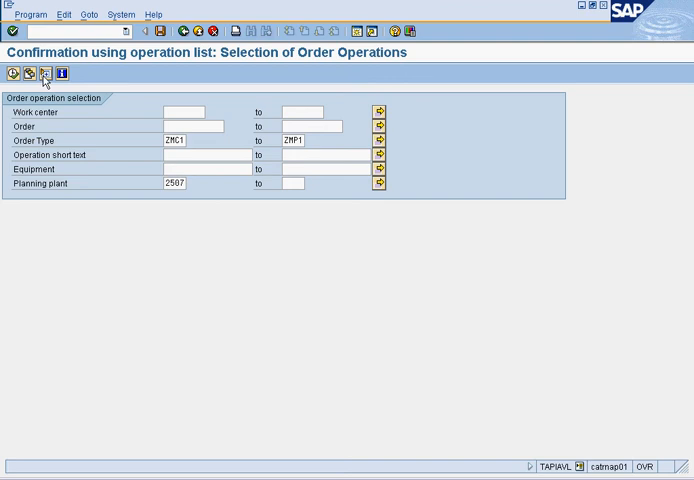
pyautogui.click(41, 73)
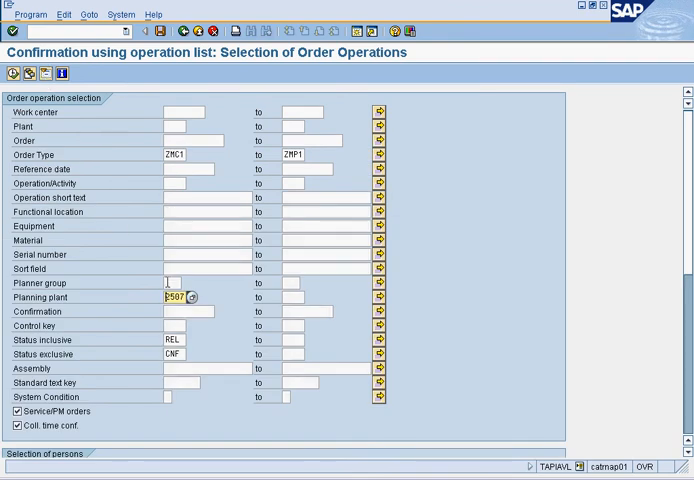
pyautogui.click(180, 354)
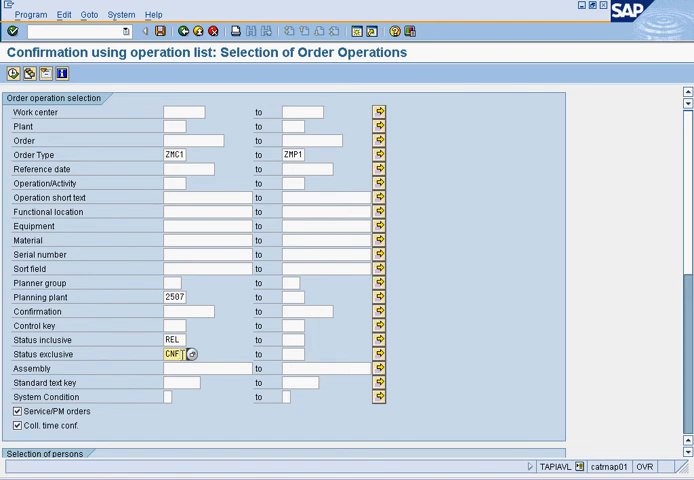
pyautogui.moveTo(108, 140)
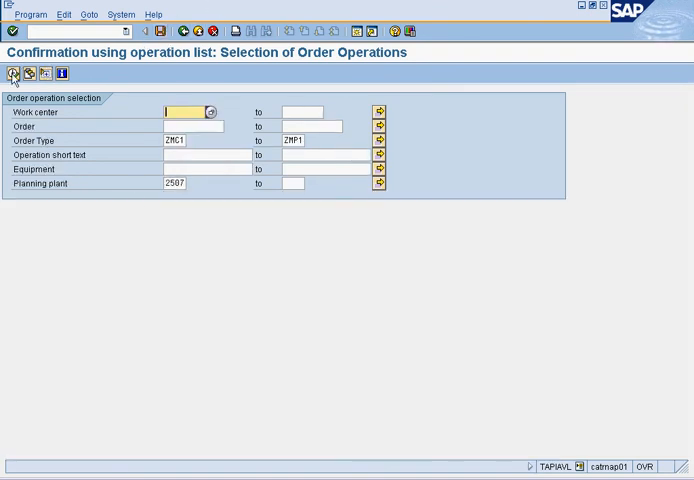
pyautogui.click(10, 74)
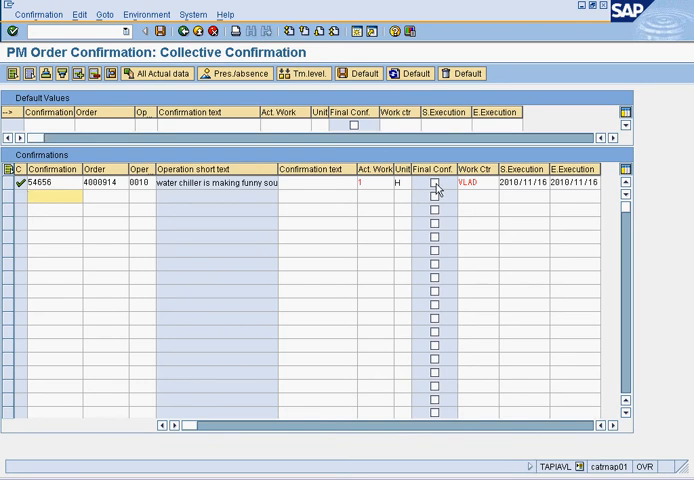
pyautogui.click(30, 196)
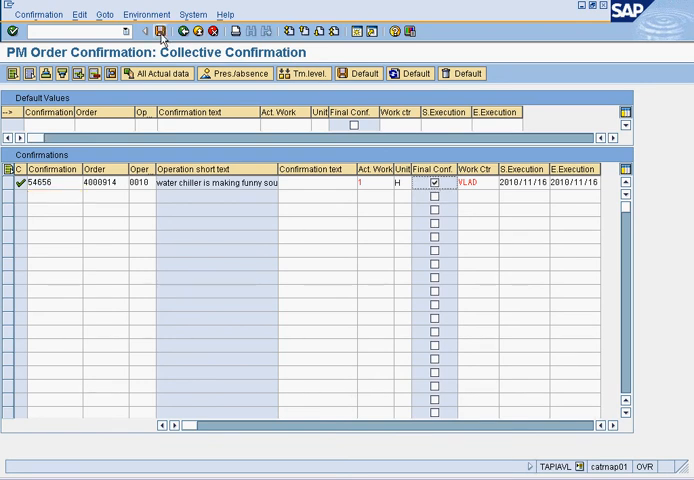
pyautogui.click(166, 31)
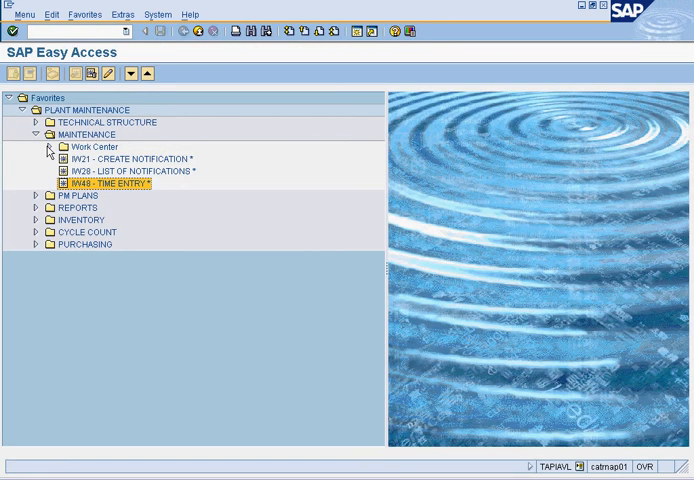
# Step: Start work center RAYMUNDO in plant 2507, copying capacities and costing data from VLAD
pyautogui.click(39, 146)
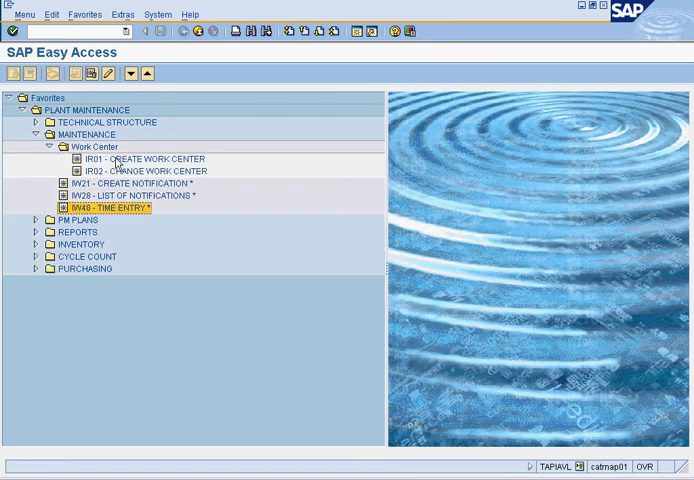
pyautogui.click(148, 159)
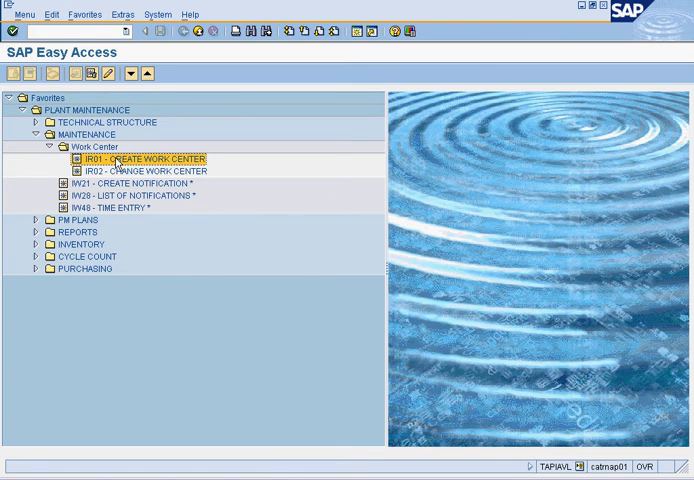
pyautogui.doubleClick(138, 159)
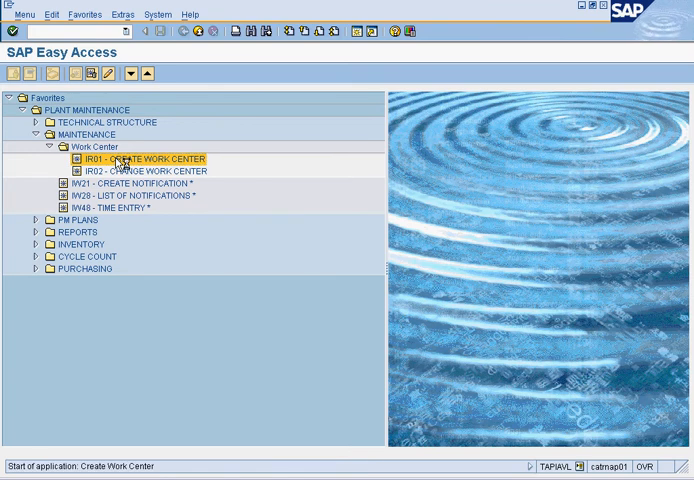
pyautogui.doubleClick(140, 159)
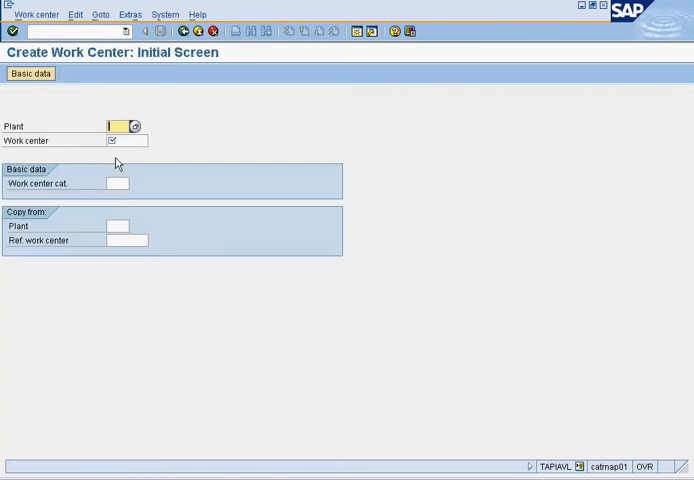
pyautogui.write('2507')
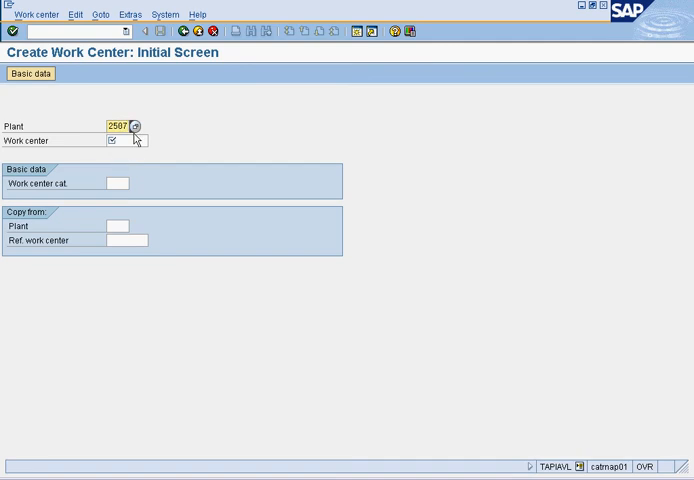
pyautogui.write('raymundo')
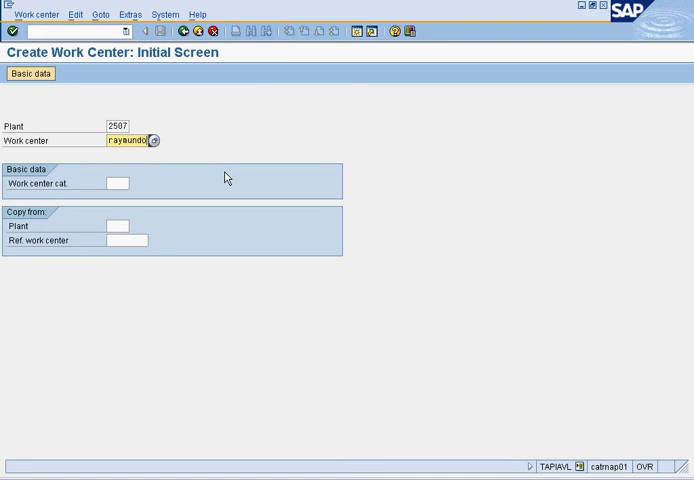
pyautogui.click(118, 183)
pyautogui.write('25')
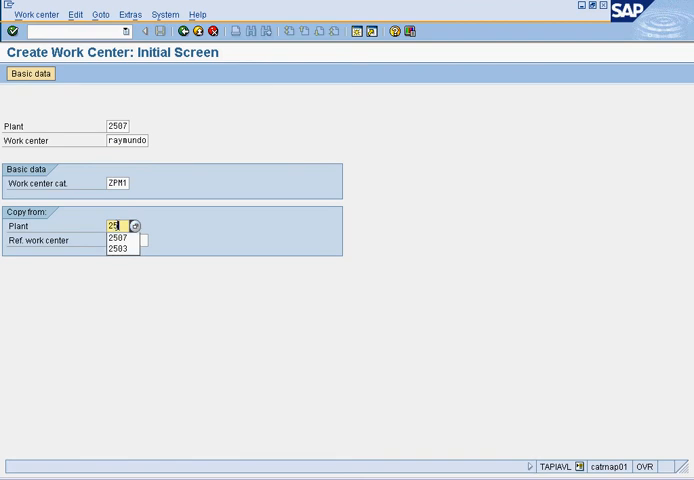
pyautogui.click(114, 237)
pyautogui.write('VLAD')
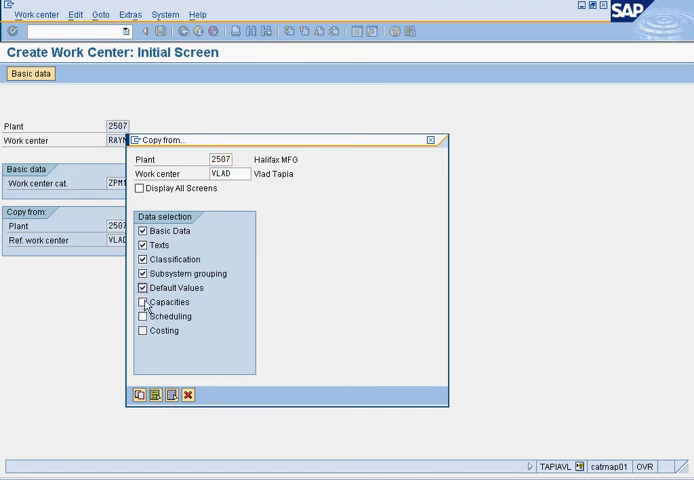
pyautogui.click(141, 302)
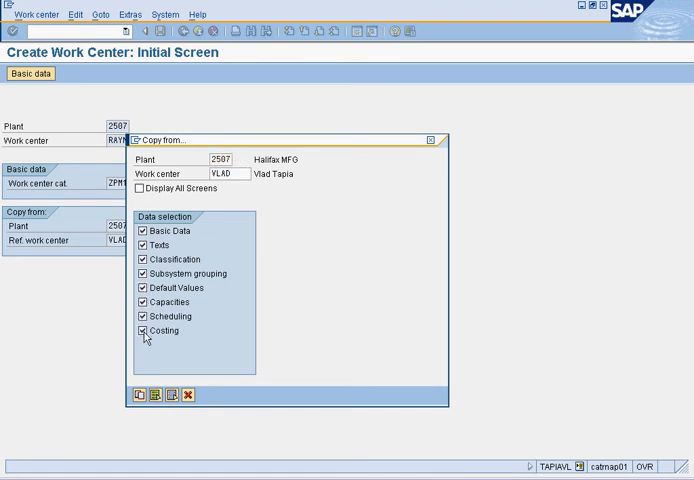
pyautogui.click(139, 394)
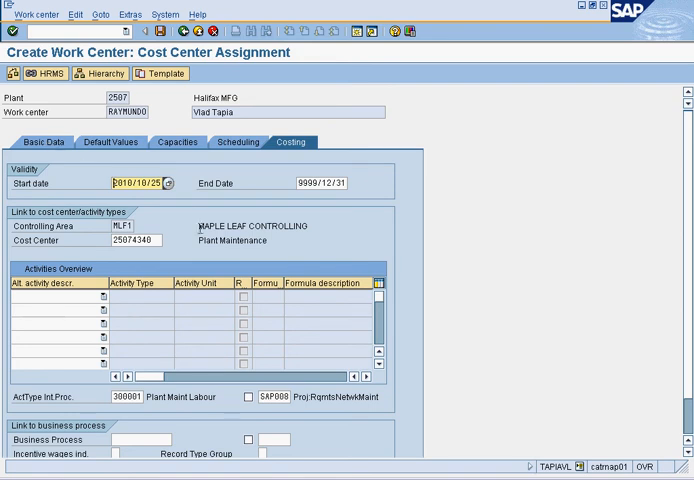
pyautogui.click(179, 183)
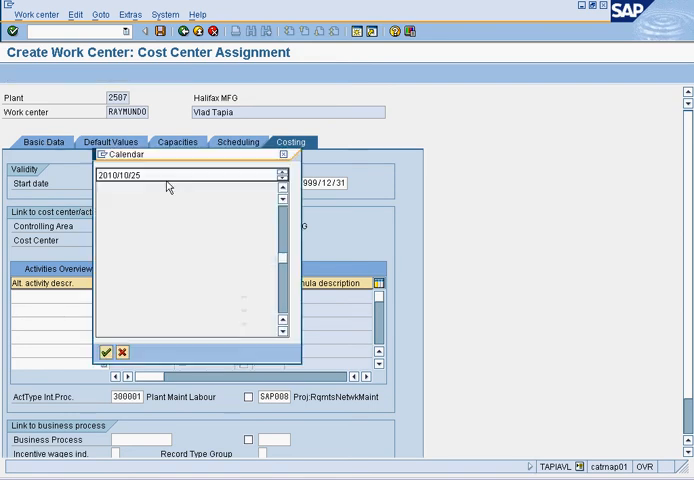
pyautogui.click(99, 352)
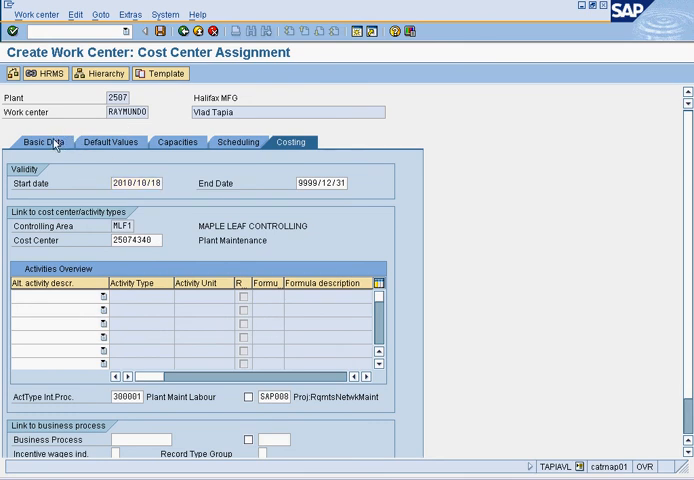
pyautogui.click(42, 141)
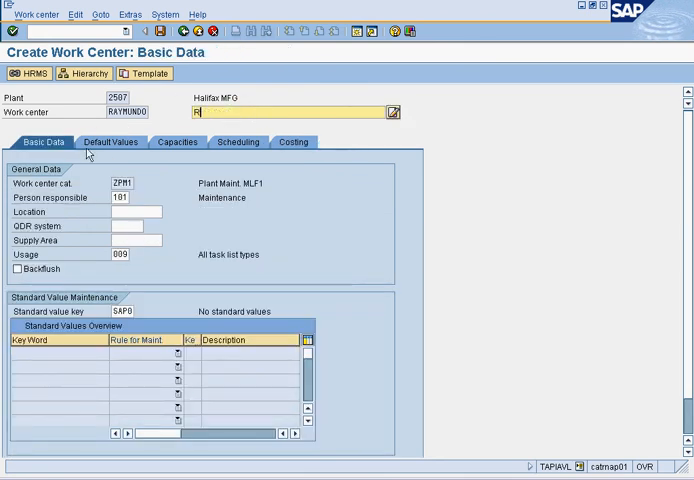
pyautogui.write('aymundo Dumler')
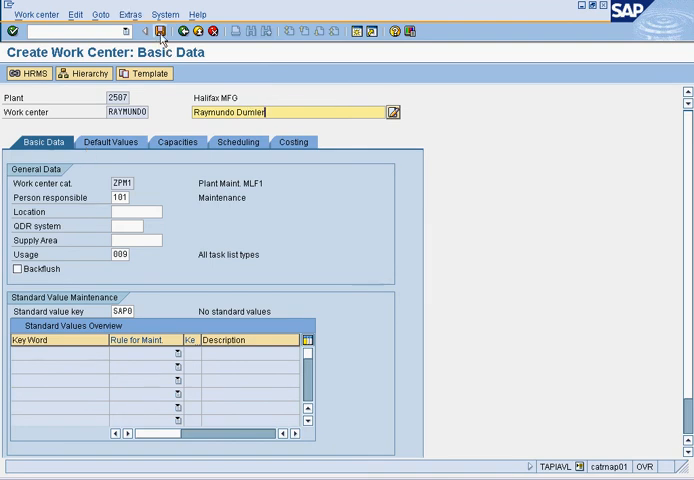
pyautogui.click(155, 33)
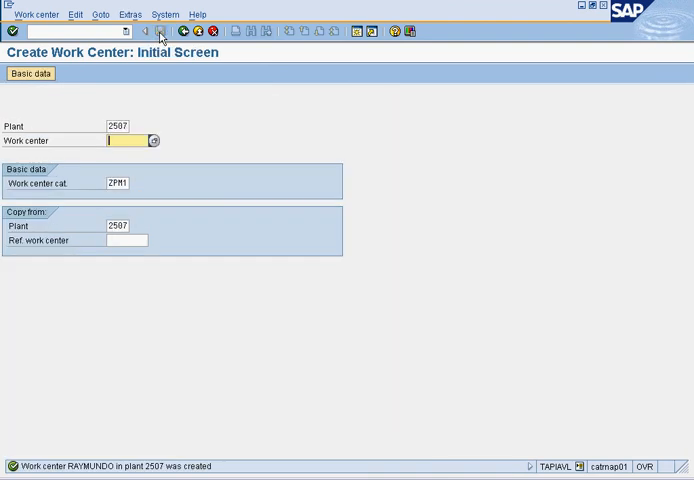
pyautogui.click(198, 31)
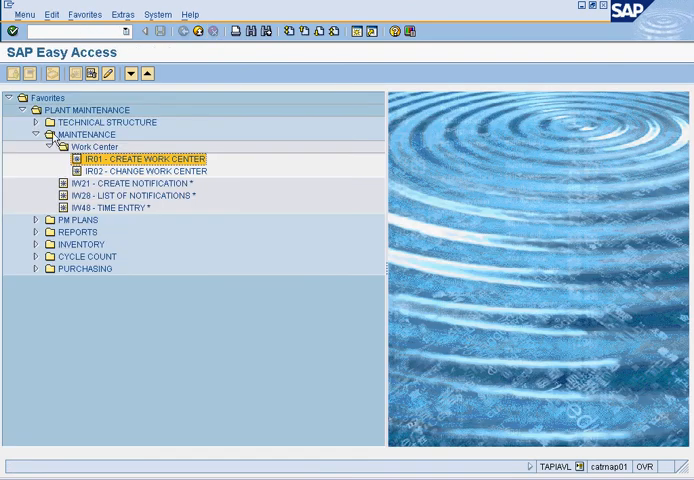
# Step: Collapse the Work Center folder, then expand and collapse the INVENTORY folder
pyautogui.click(47, 146)
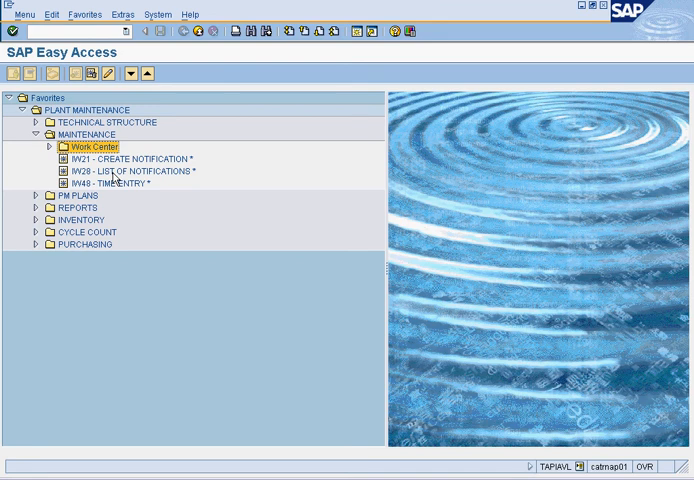
pyautogui.click(40, 219)
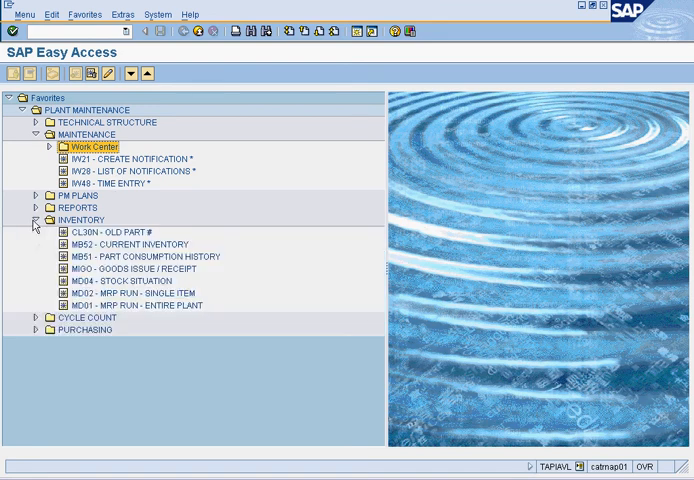
pyautogui.click(39, 220)
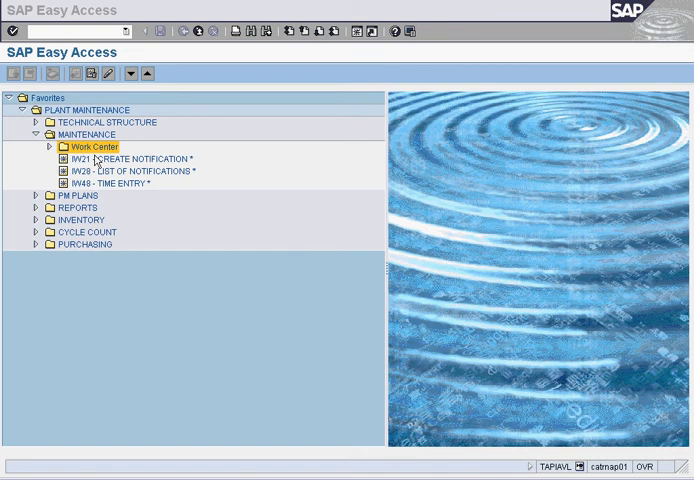
# Step: Start a Corrective Maint. notification 'test' with the Water Chiller functional location
pyautogui.doubleClick(135, 158)
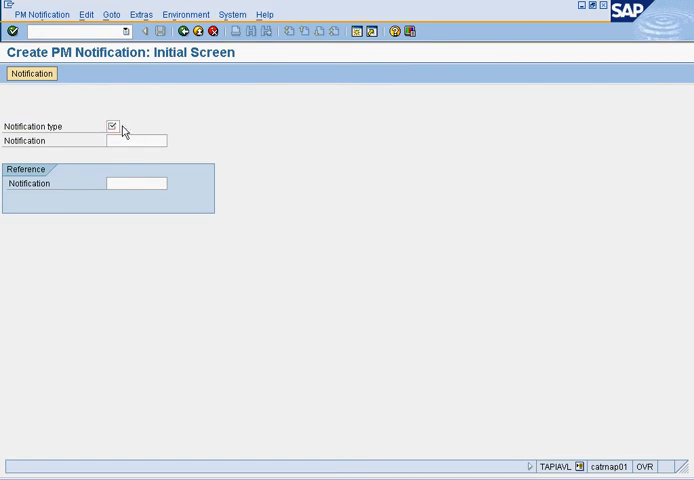
pyautogui.click(112, 126)
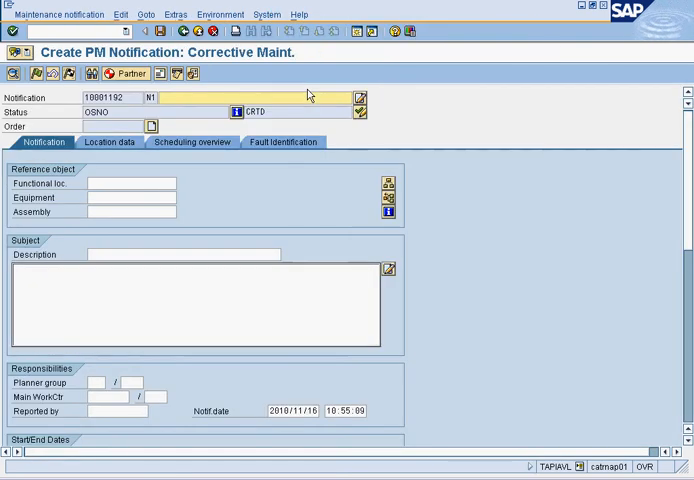
pyautogui.write('test')
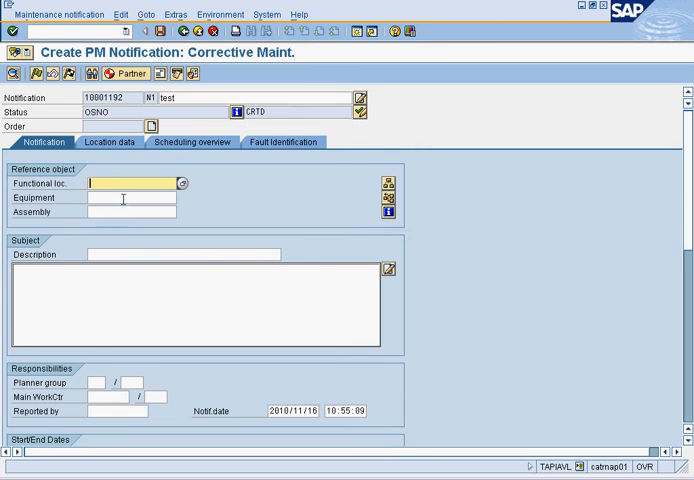
pyautogui.click(130, 197)
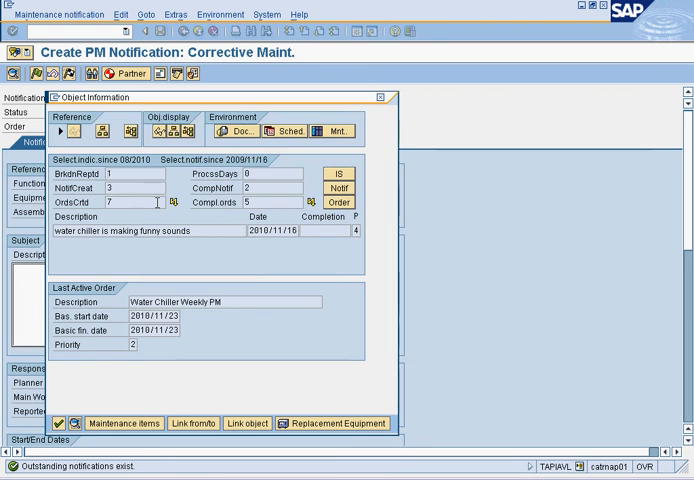
pyautogui.click(113, 173)
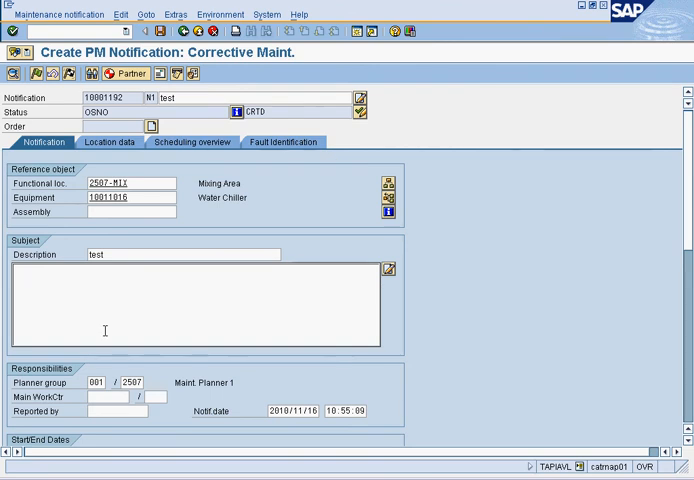
# Step: Add long text, main work center MECH, and priority 2-High to the notification
pyautogui.write('long text test.')
pyautogui.write('MECH')
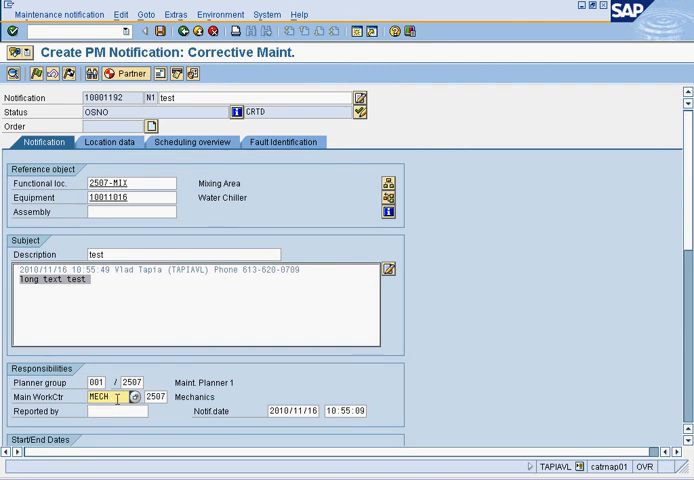
pyautogui.click(120, 197)
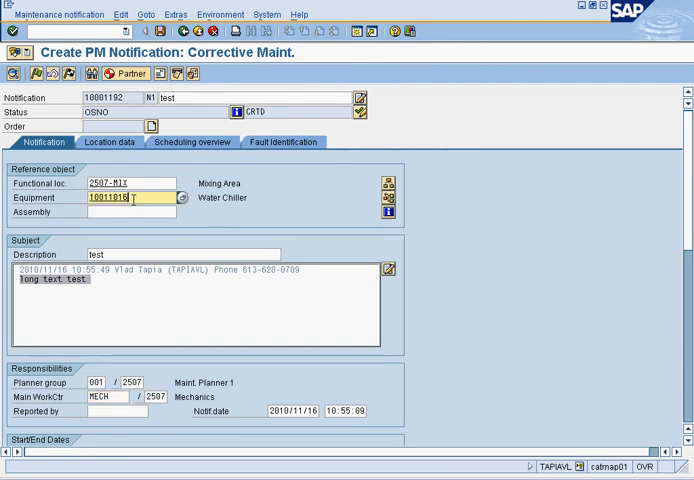
pyautogui.click(110, 397)
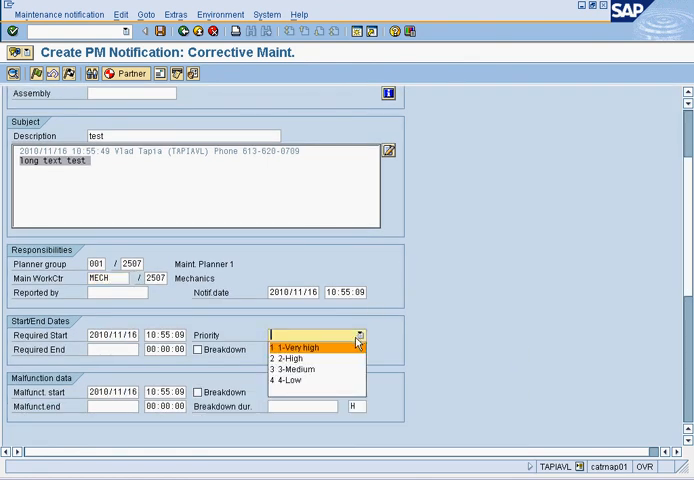
pyautogui.click(290, 355)
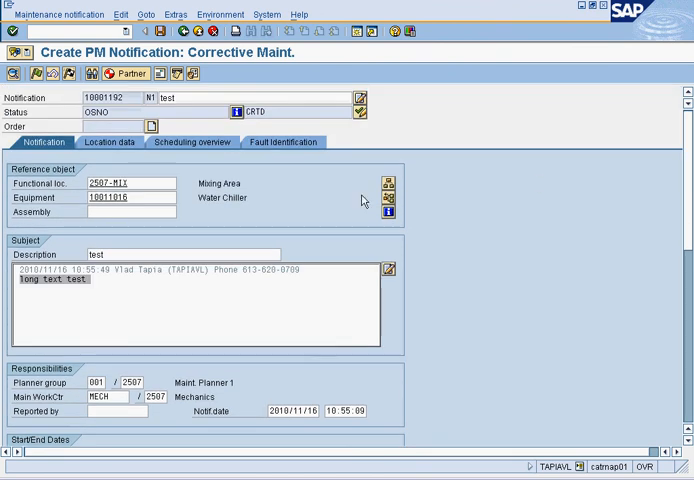
# Step: Review the test notification's fields, fill the required end date, and check its location data
pyautogui.scroll(-3)
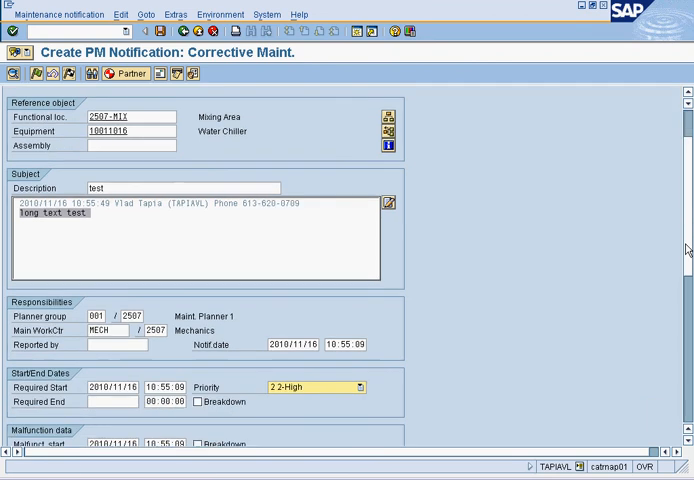
pyautogui.scroll(-3)
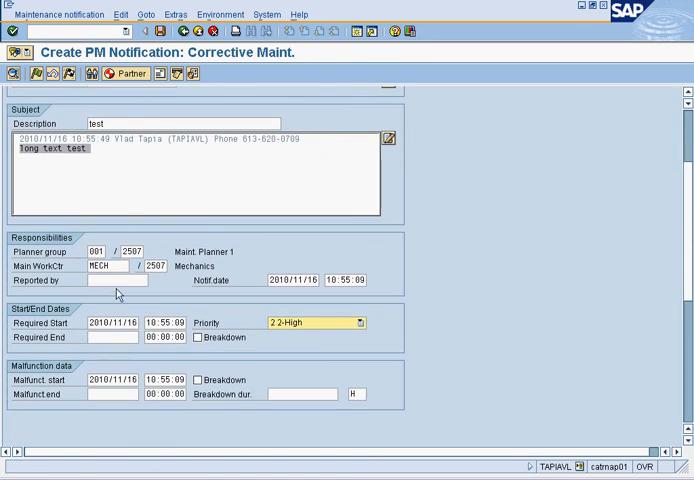
pyautogui.click(115, 280)
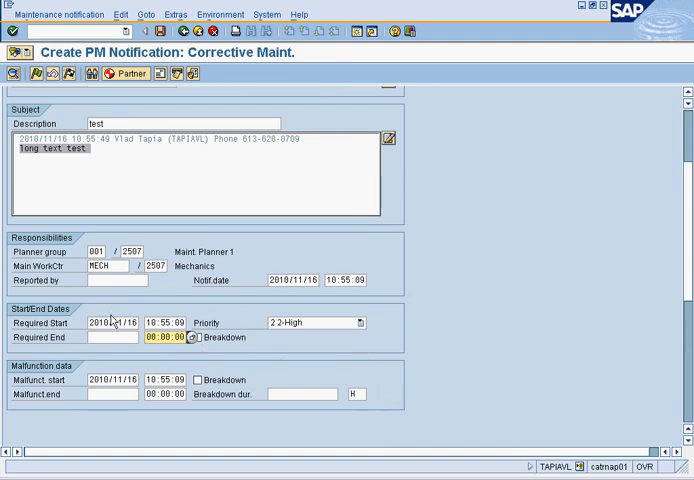
pyautogui.click(120, 337)
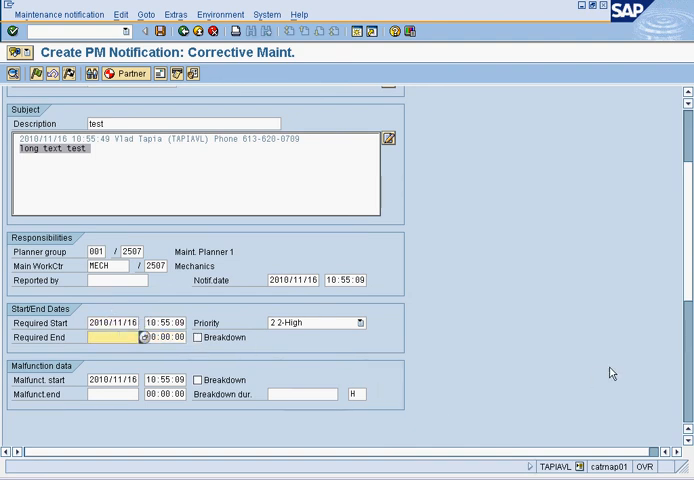
pyautogui.moveTo(317, 378)
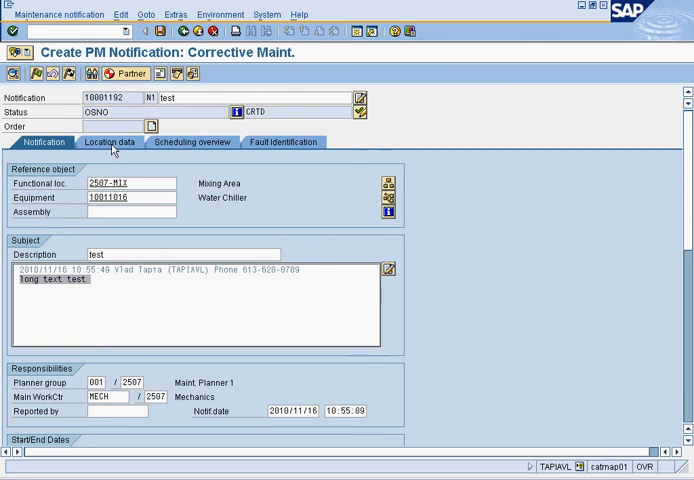
pyautogui.click(106, 141)
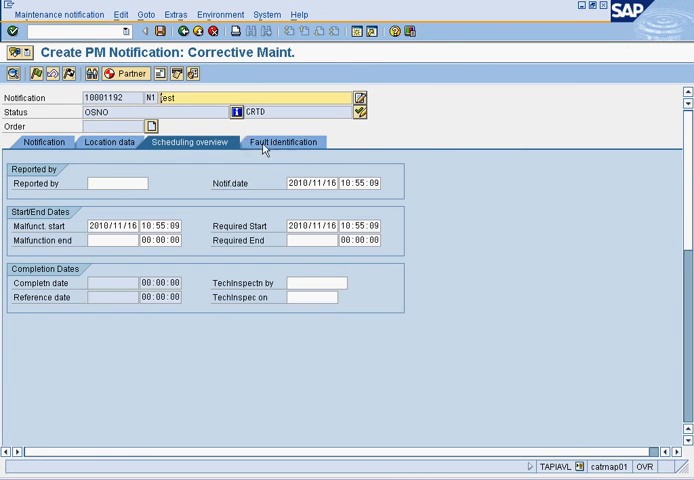
pyautogui.click(281, 141)
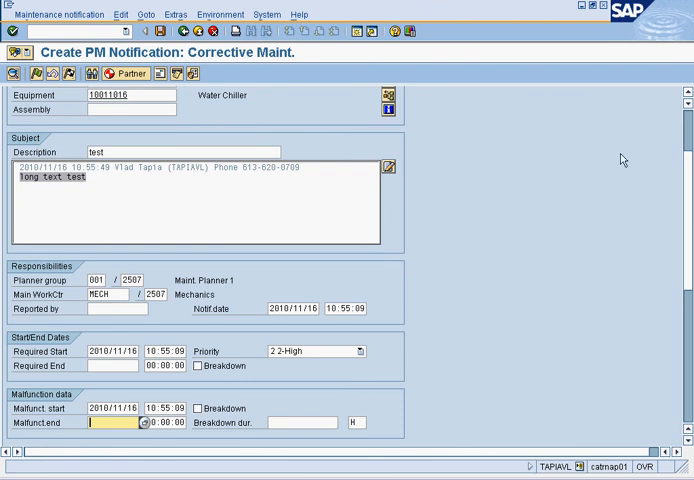
pyautogui.scroll(-3)
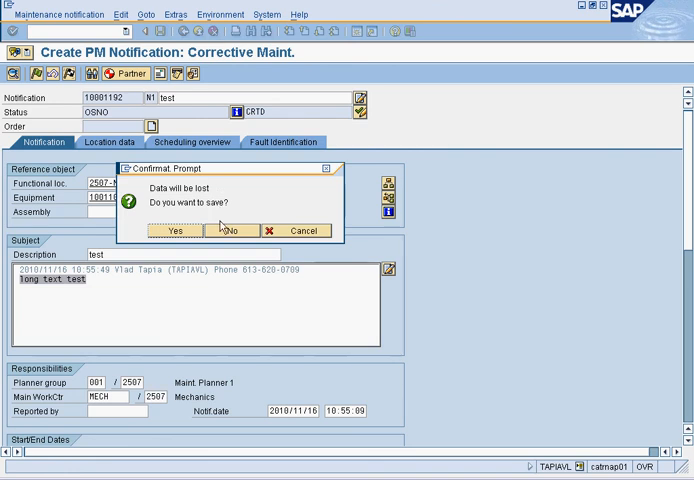
# Step: Decline saving the test notification and exit notification and confirmation screens to Easy Access
pyautogui.click(231, 230)
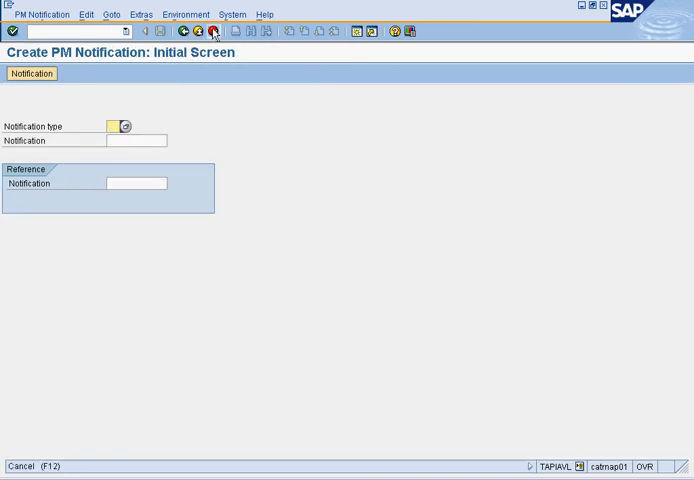
pyautogui.click(211, 32)
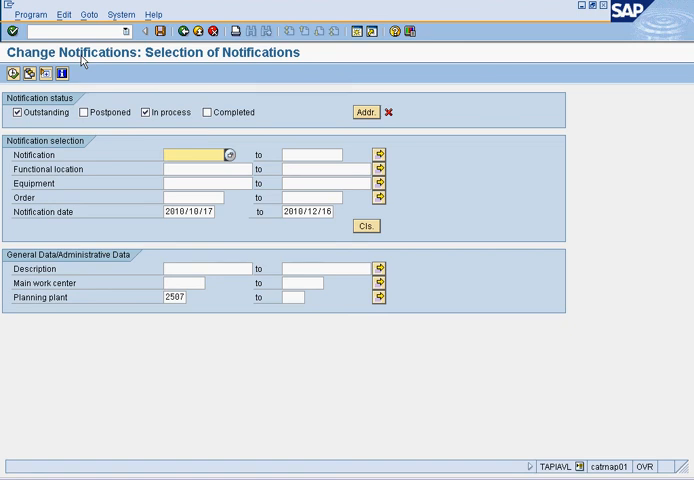
pyautogui.click(198, 31)
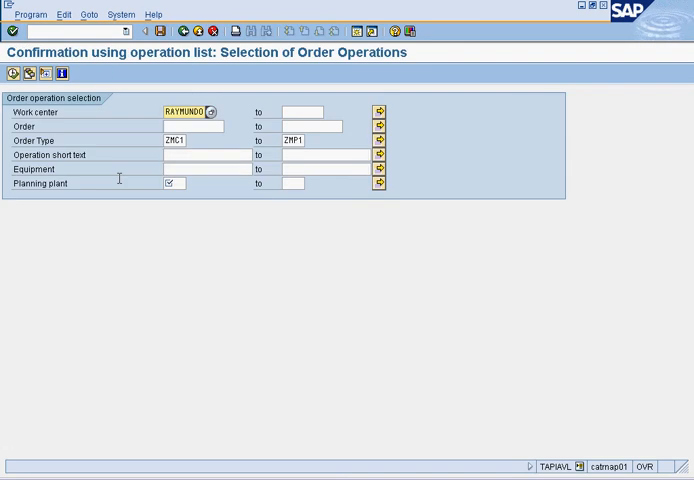
pyautogui.click(172, 183)
pyautogui.write('2507')
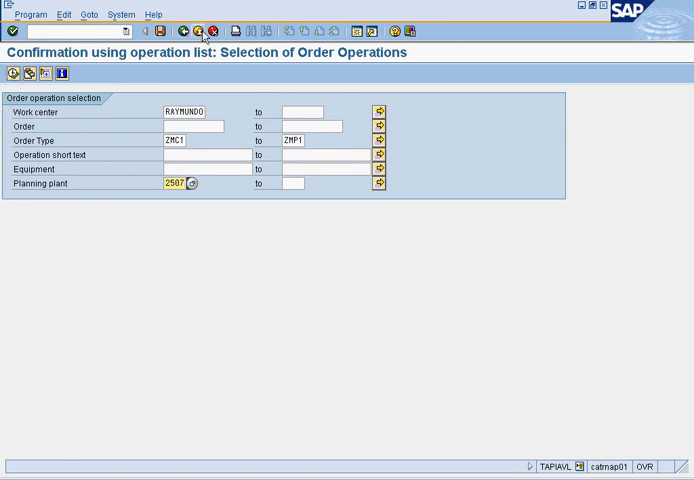
pyautogui.click(180, 31)
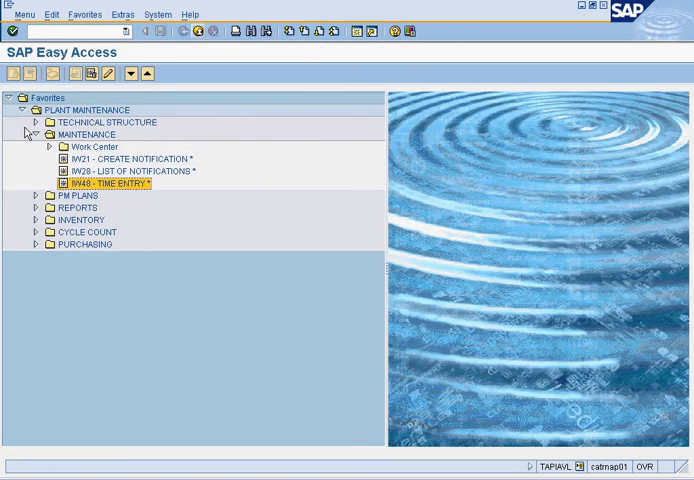
# Step: Expand the Work Center folder under MAINTENANCE to reveal the create/change transactions
pyautogui.click(37, 146)
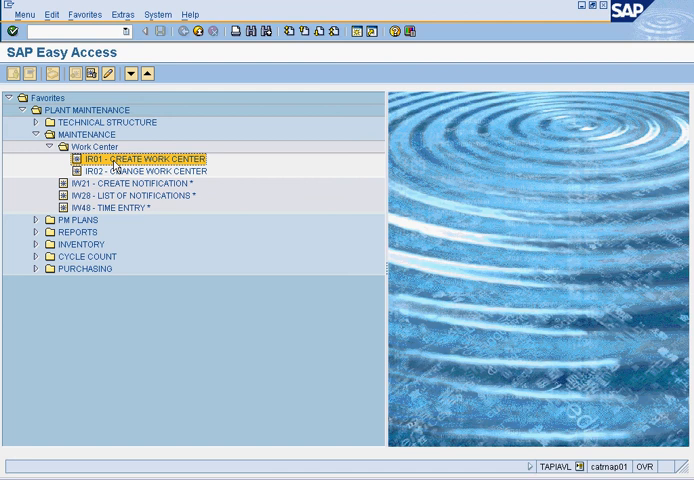
pyautogui.moveTo(113, 193)
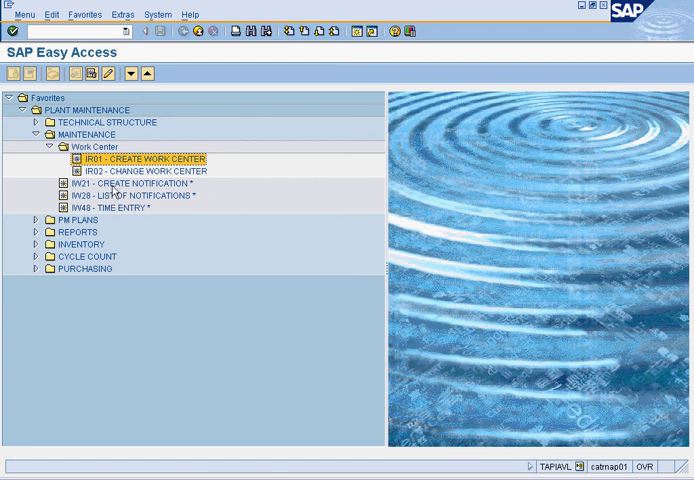
# Step: Create notification Broken Mixer #2 for Mixer #2 with work center VLAD and priority 2-High
pyautogui.doubleClick(126, 183)
pyautogui.write('T')
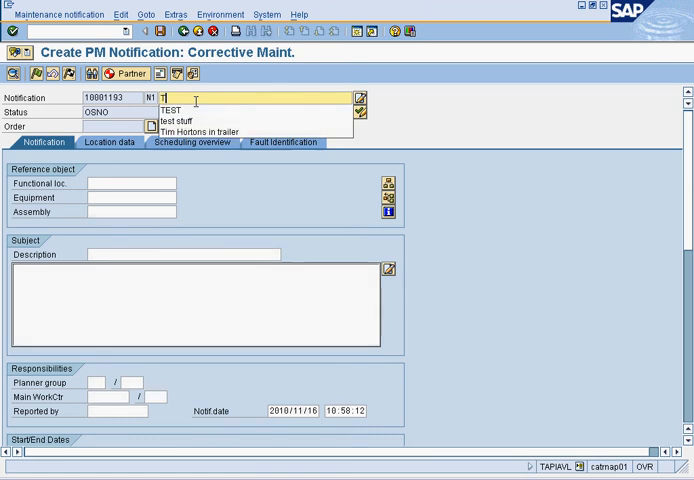
pyautogui.write('es')
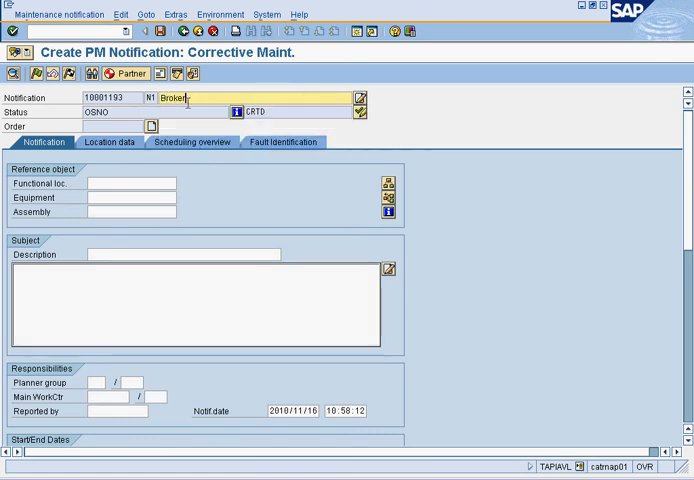
pyautogui.write('Mixer #2')
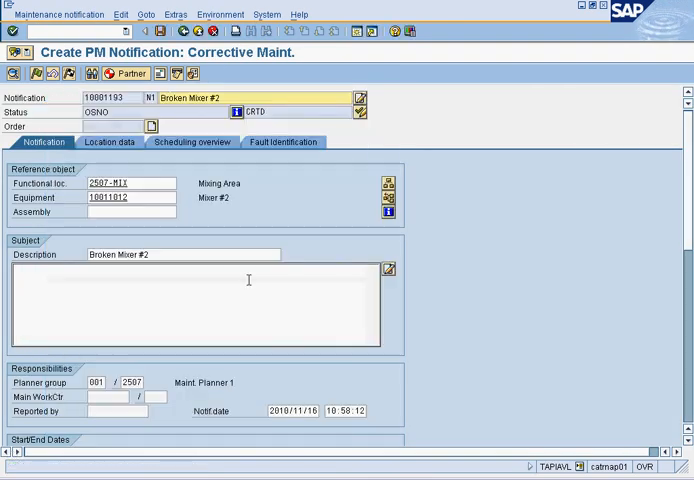
pyautogui.write('?1')
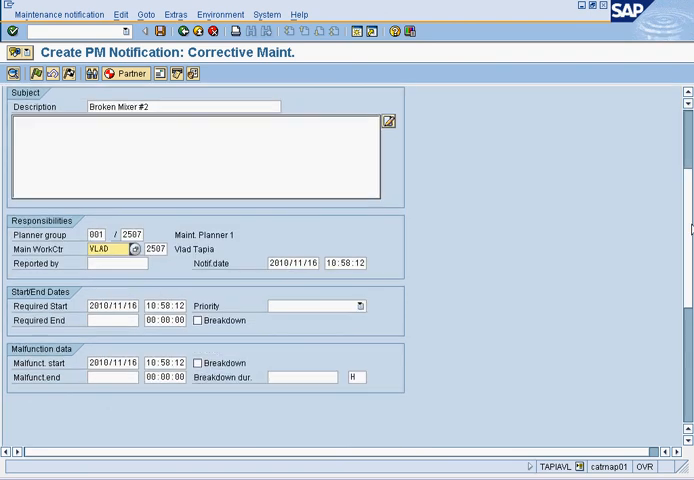
pyautogui.click(358, 306)
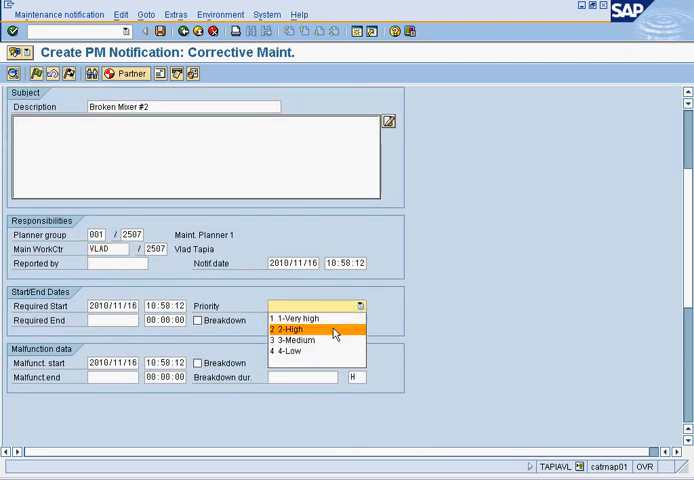
pyautogui.click(300, 326)
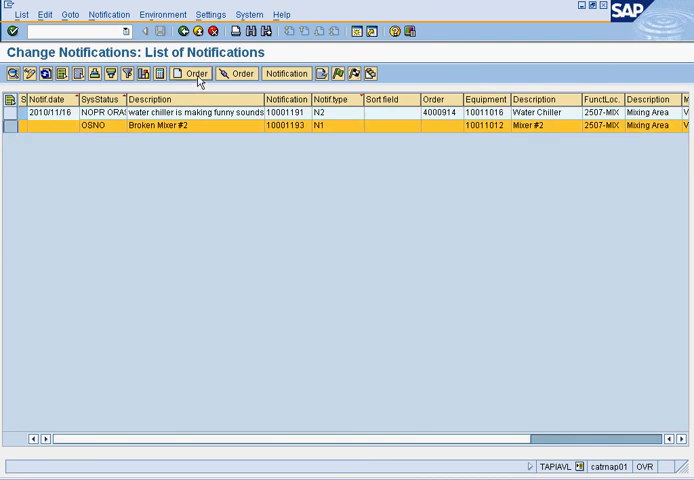
# Step: Create order 4000915 from Broken Mixer #2 with type ZMC1, a priority, and activity type REP
pyautogui.click(189, 73)
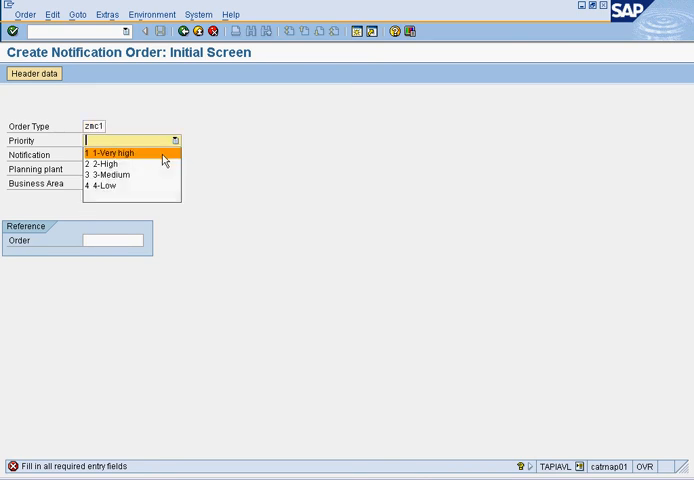
pyautogui.click(102, 163)
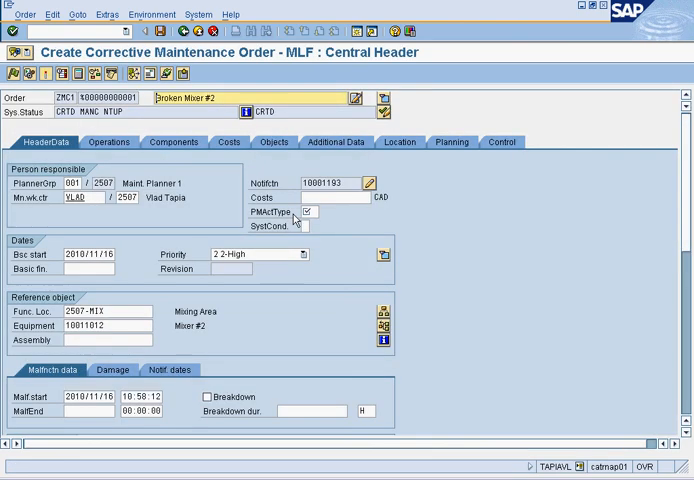
pyautogui.click(308, 211)
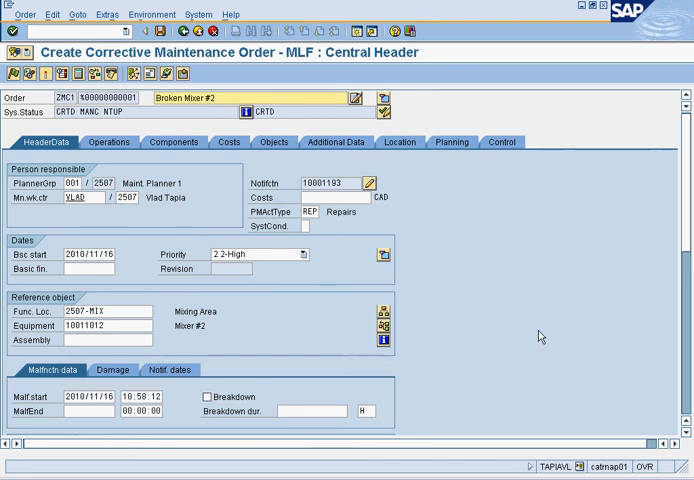
pyautogui.scroll(-3)
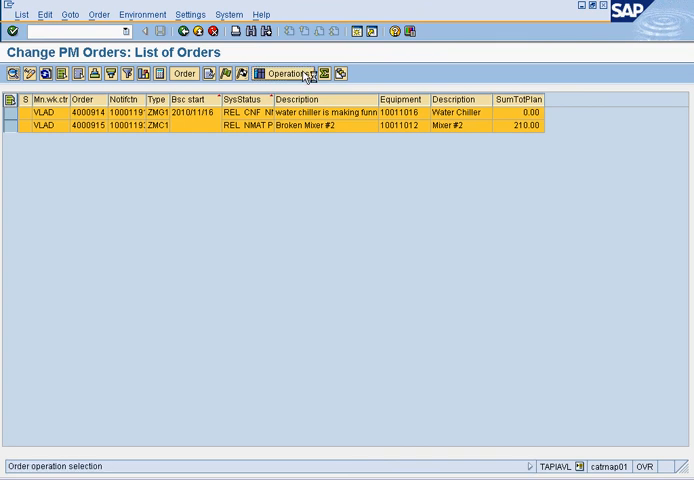
# Step: Review operations for orders 4000914 and 4000915 showing 5 hours, then back out to Easy Access
pyautogui.click(294, 73)
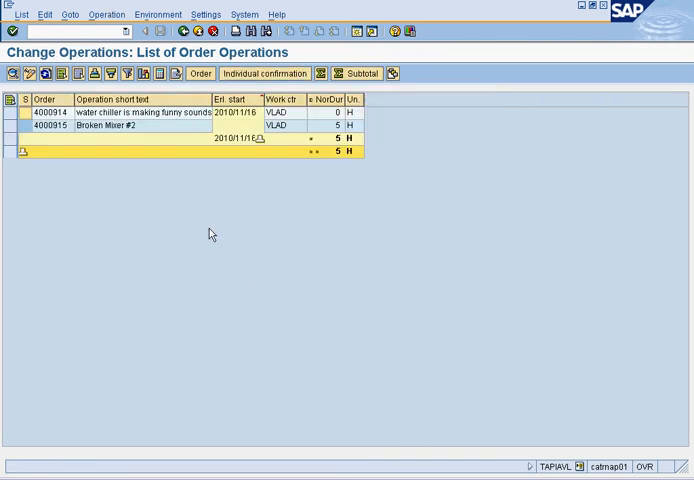
pyautogui.moveTo(287, 155)
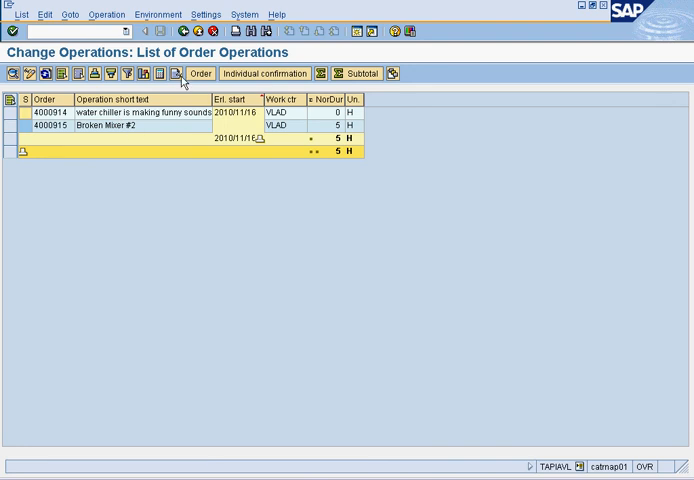
pyautogui.click(171, 29)
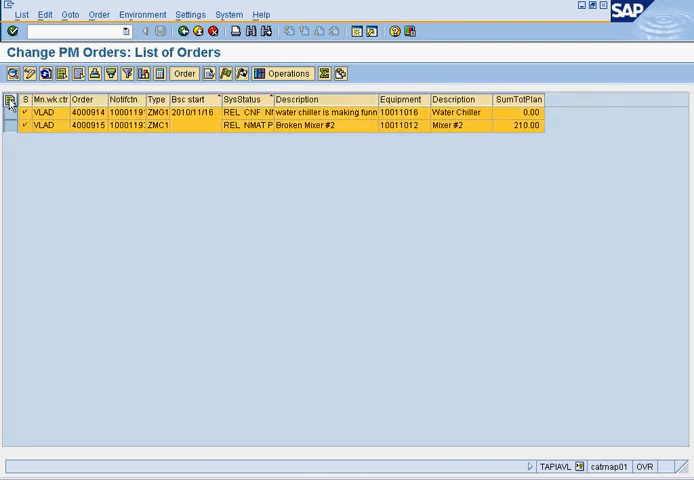
pyautogui.click(286, 72)
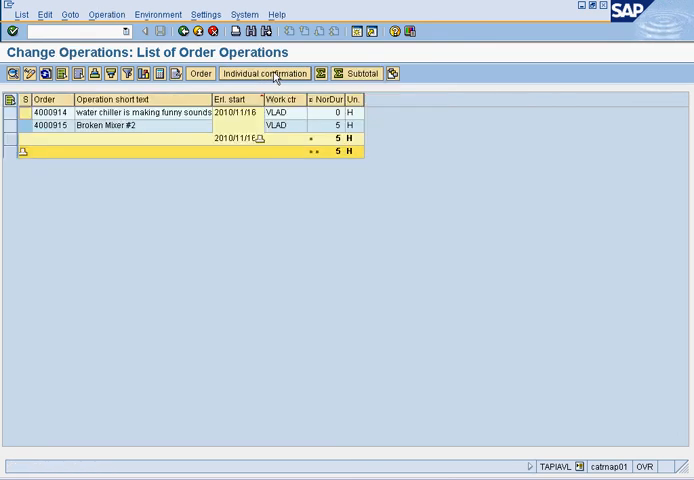
pyautogui.moveTo(419, 148)
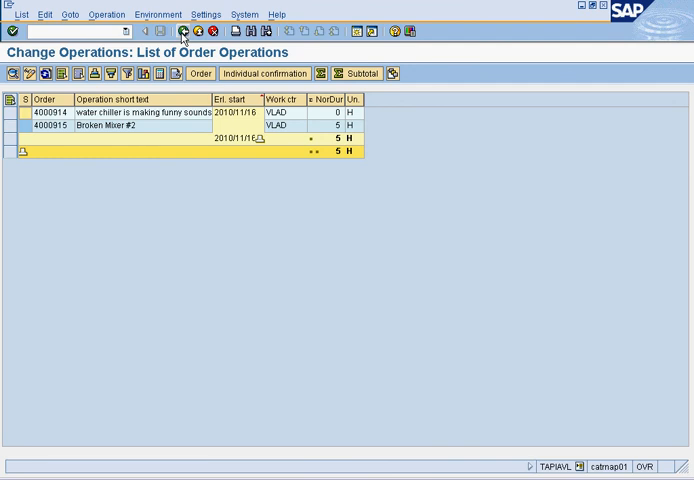
pyautogui.click(186, 32)
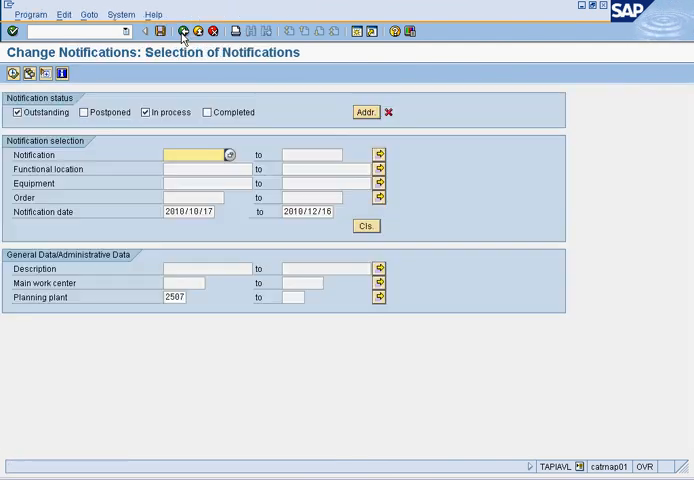
pyautogui.click(181, 30)
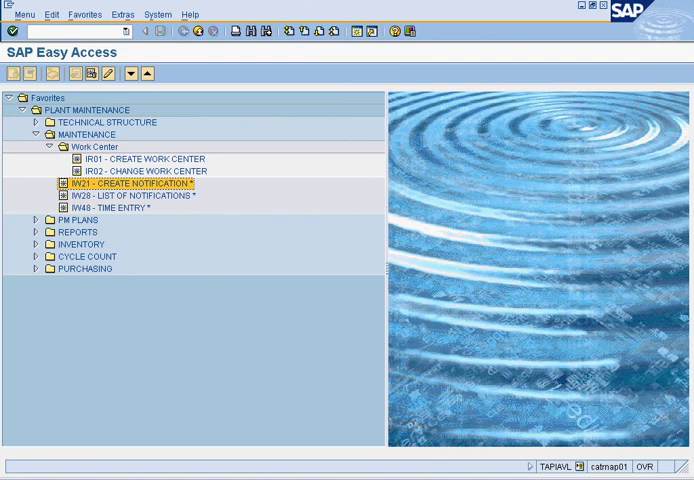